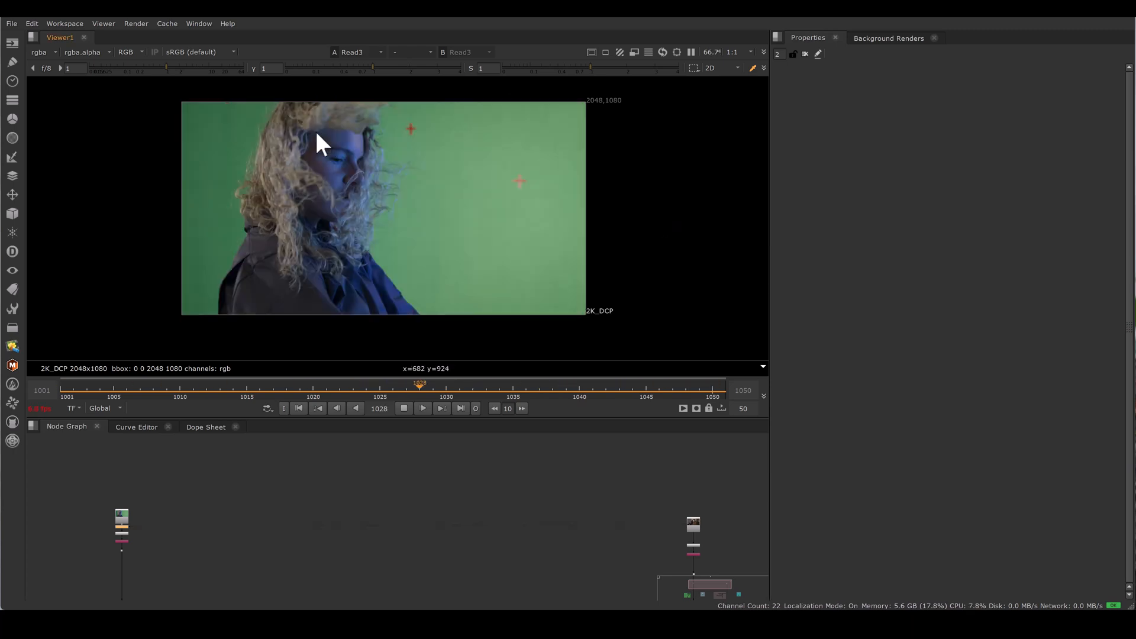
Step: Paint the Quotient label and the arrow pointing out the Remainder on the division diagram
drag(419, 385, 206, 385)
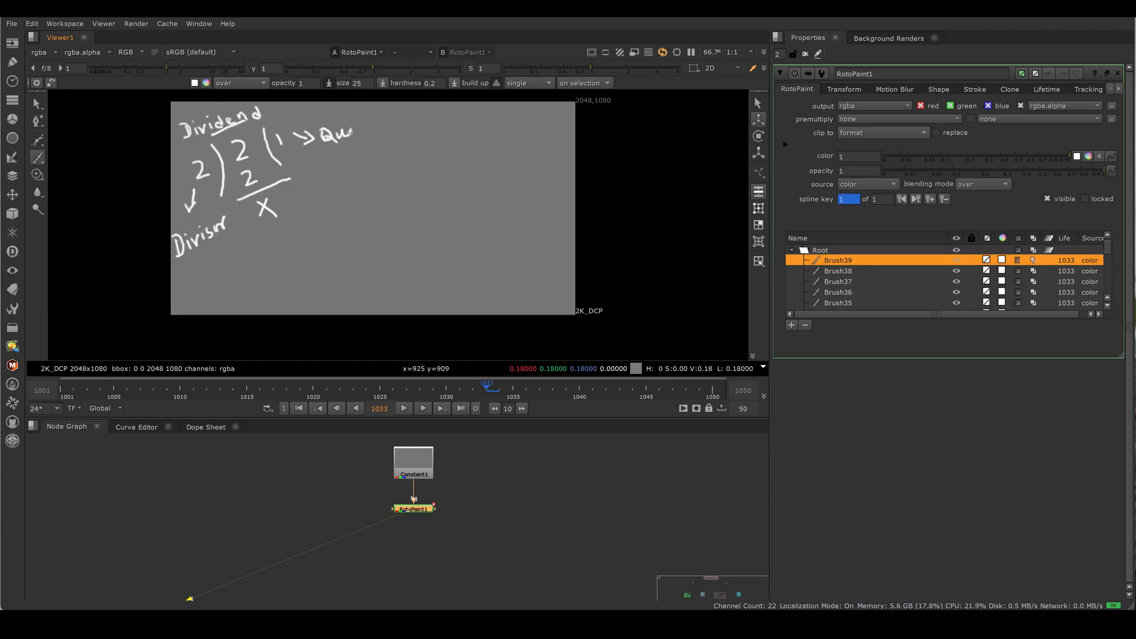
drag(351, 119, 420, 119)
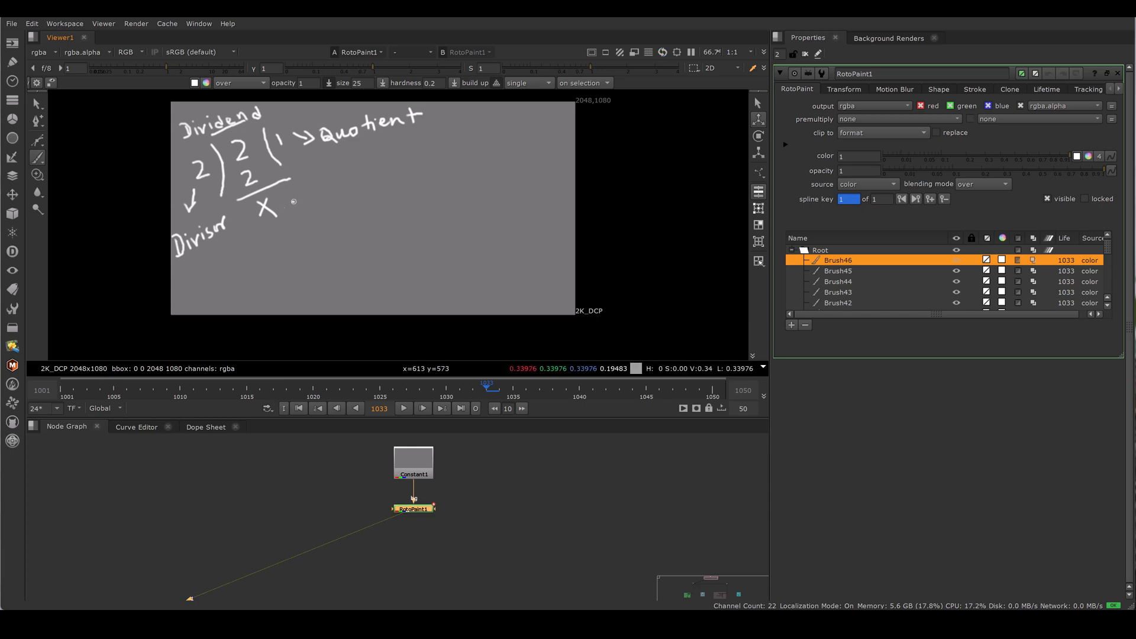
drag(293, 203, 427, 163)
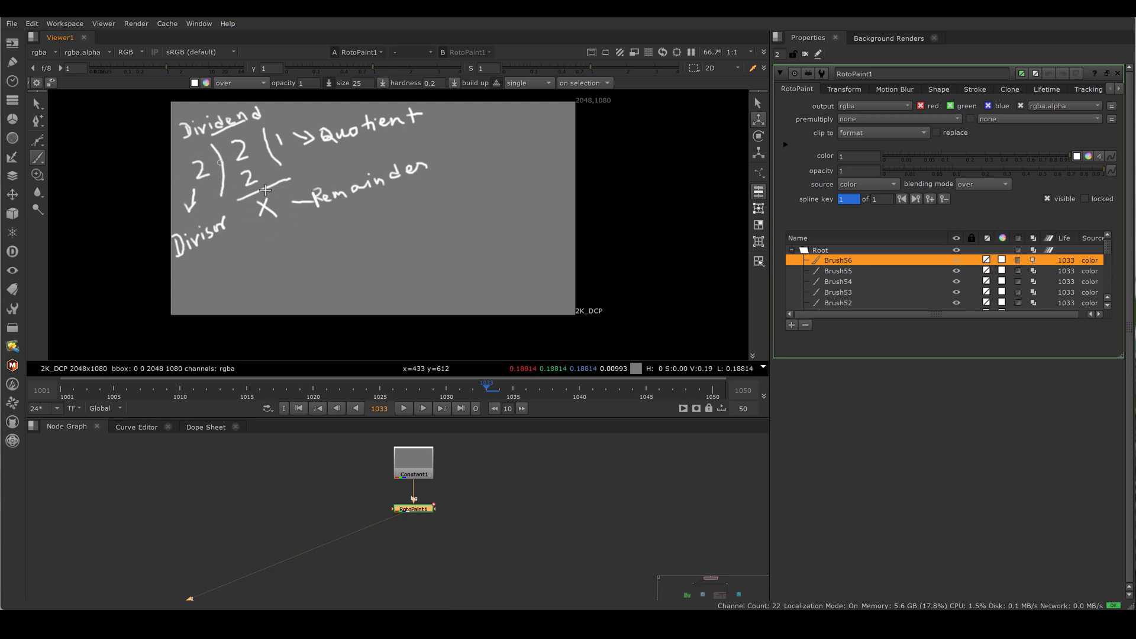
mouse_move(281, 133)
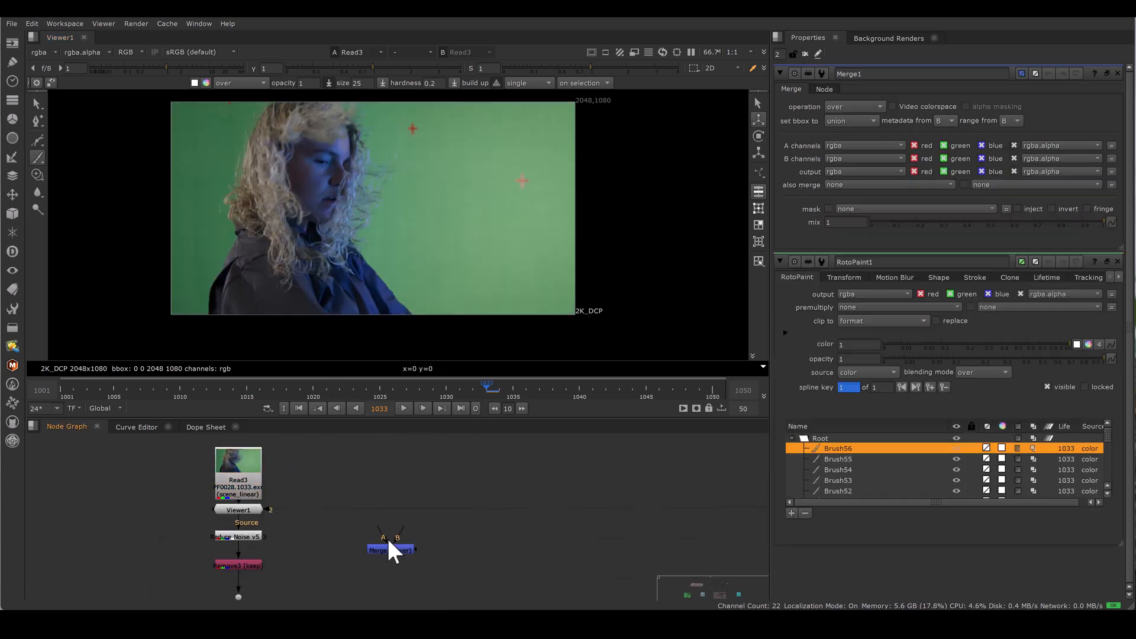
Step: Wire the new divide Merge so both inputs come from the hair plate branch
drag(392, 549, 409, 554)
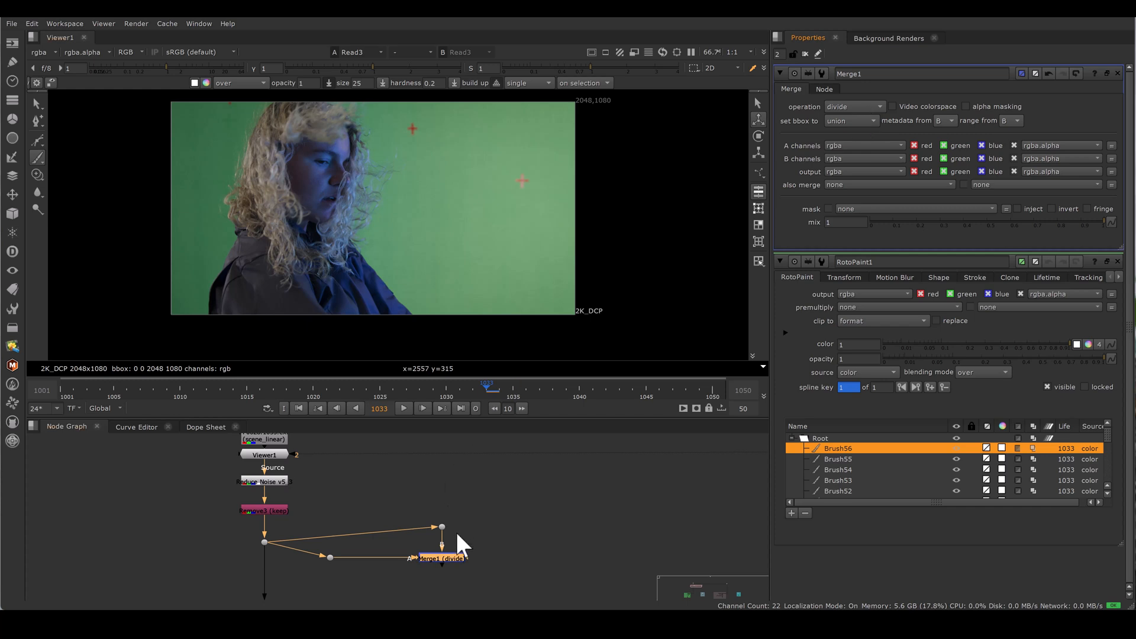
mouse_move(507, 85)
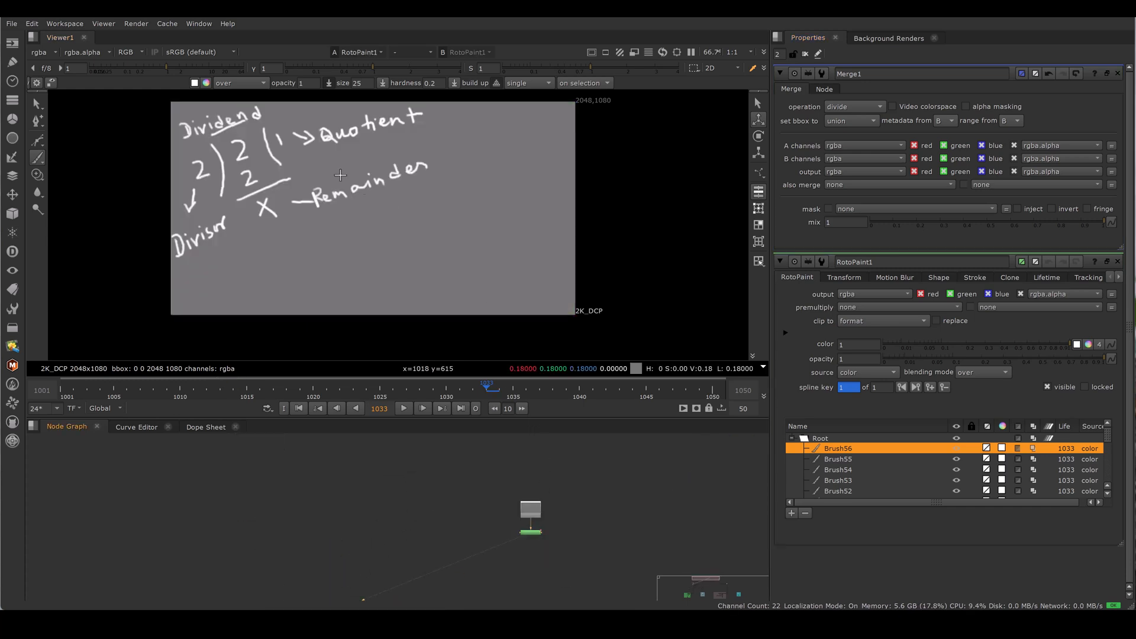
mouse_move(245, 143)
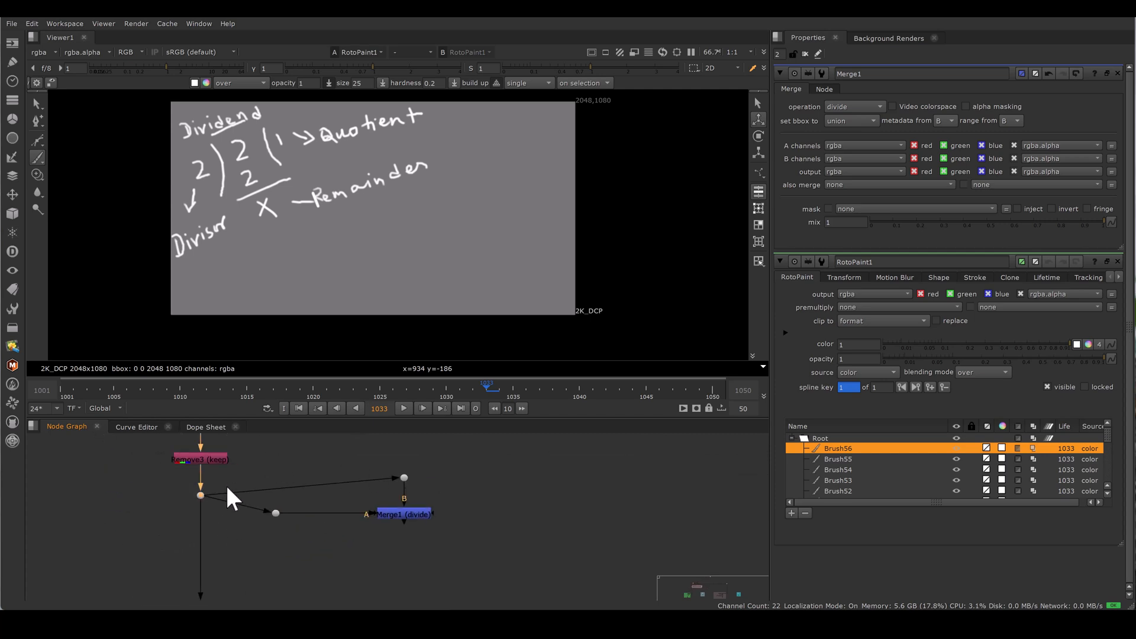
click(403, 514)
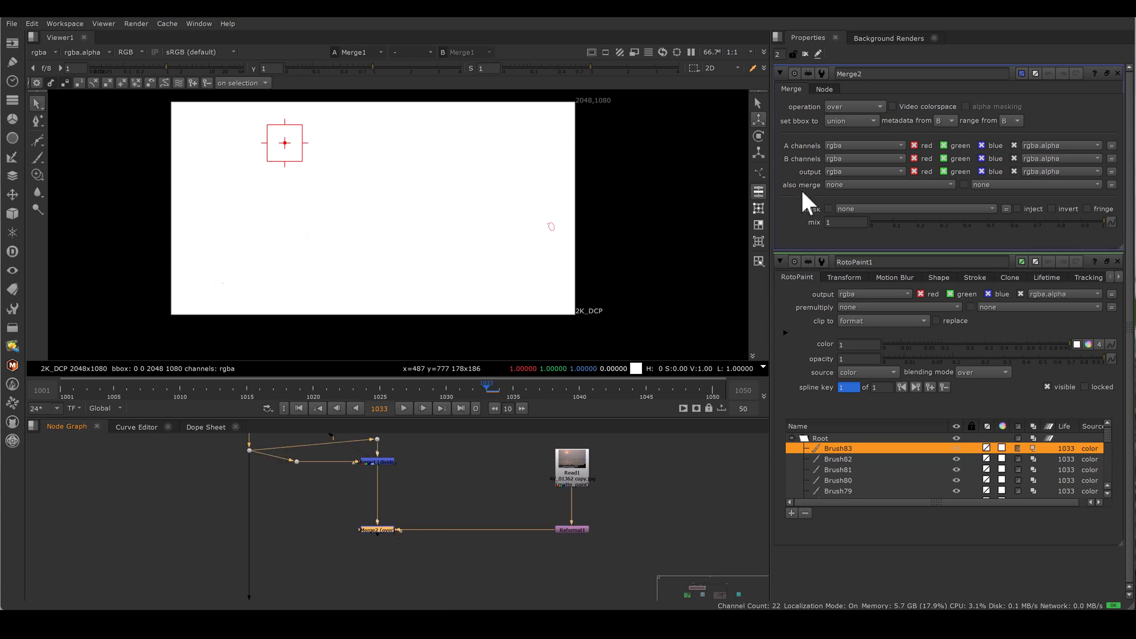
Step: Set Merge2's operation to multiply with the sunset sea plate
click(854, 107)
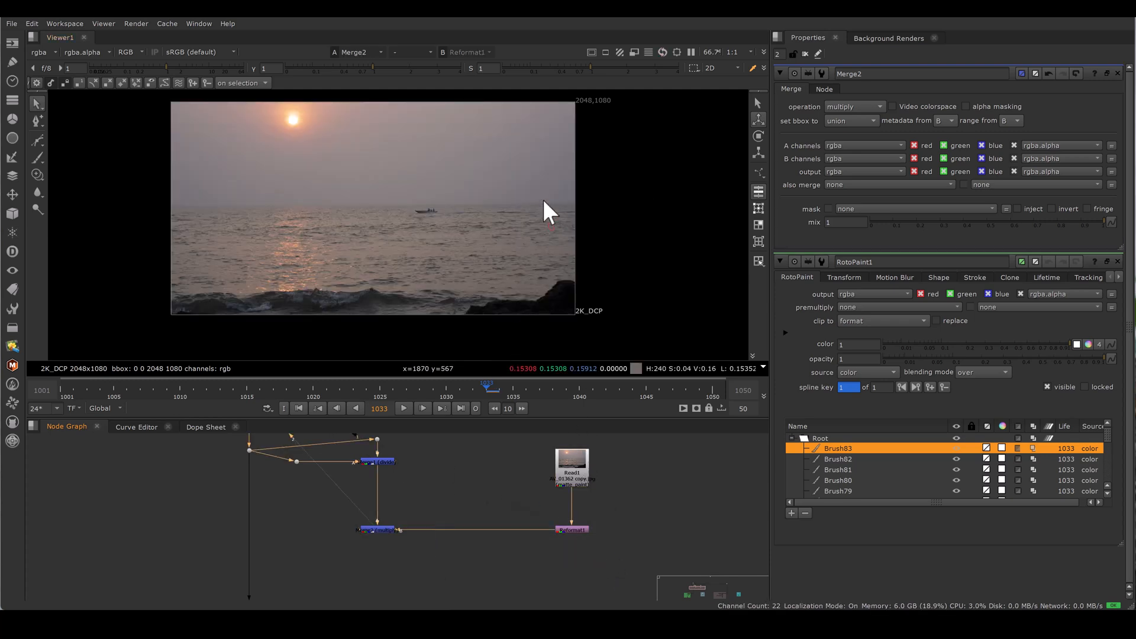
mouse_move(580, 380)
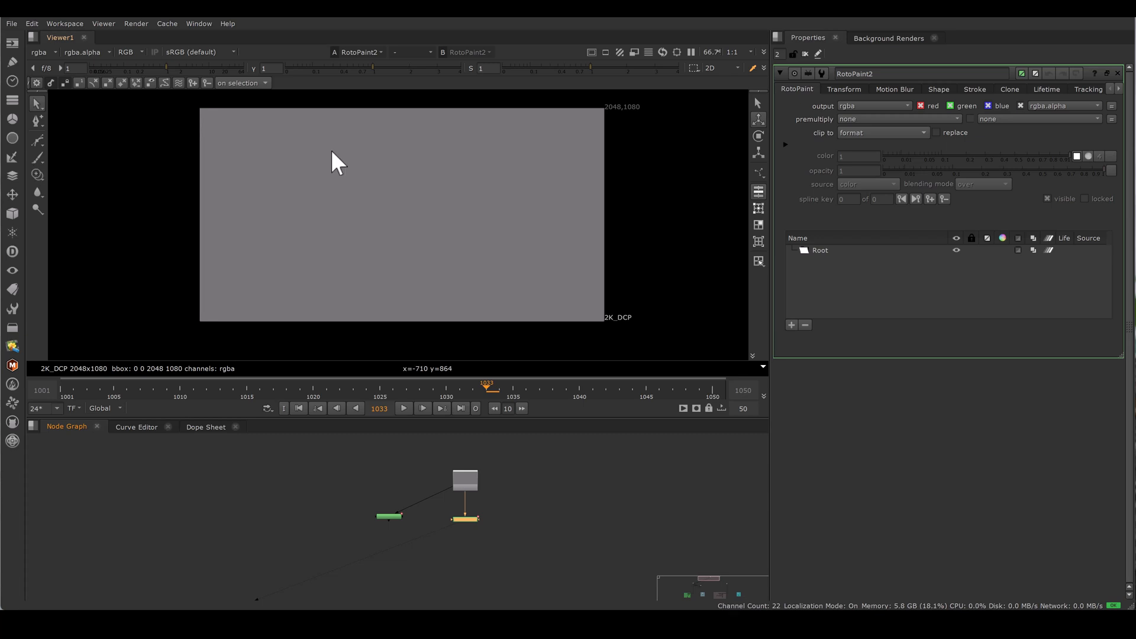
Step: Write 3 ÷ 2 on RotoPaint2 with quotient 1 and the product under the dividend
drag(320, 157, 315, 187)
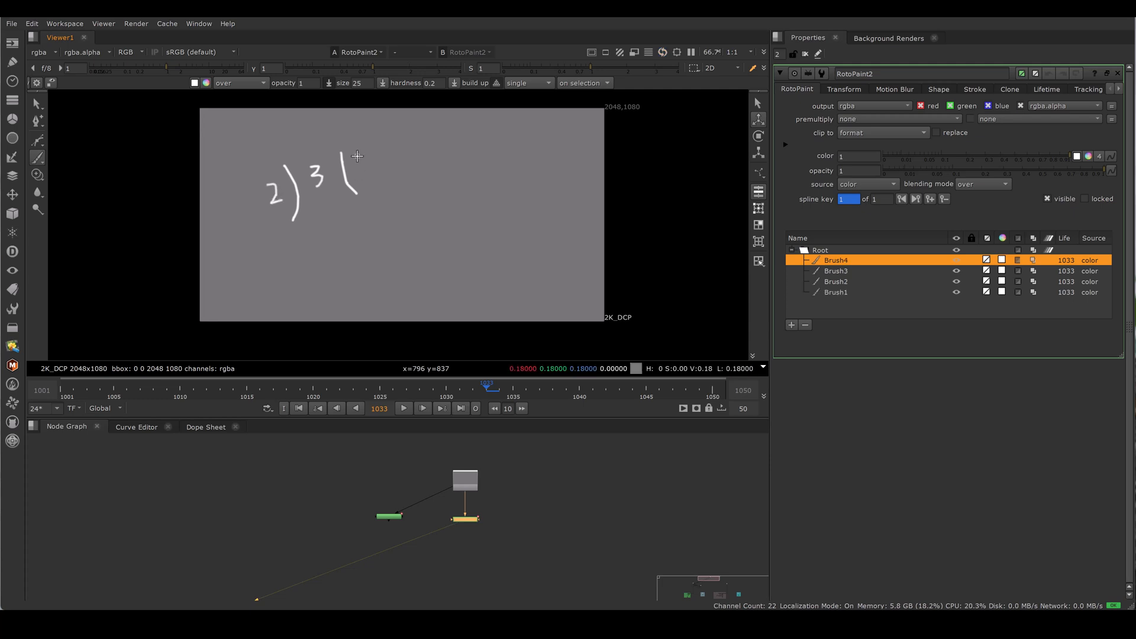
drag(354, 158, 362, 180)
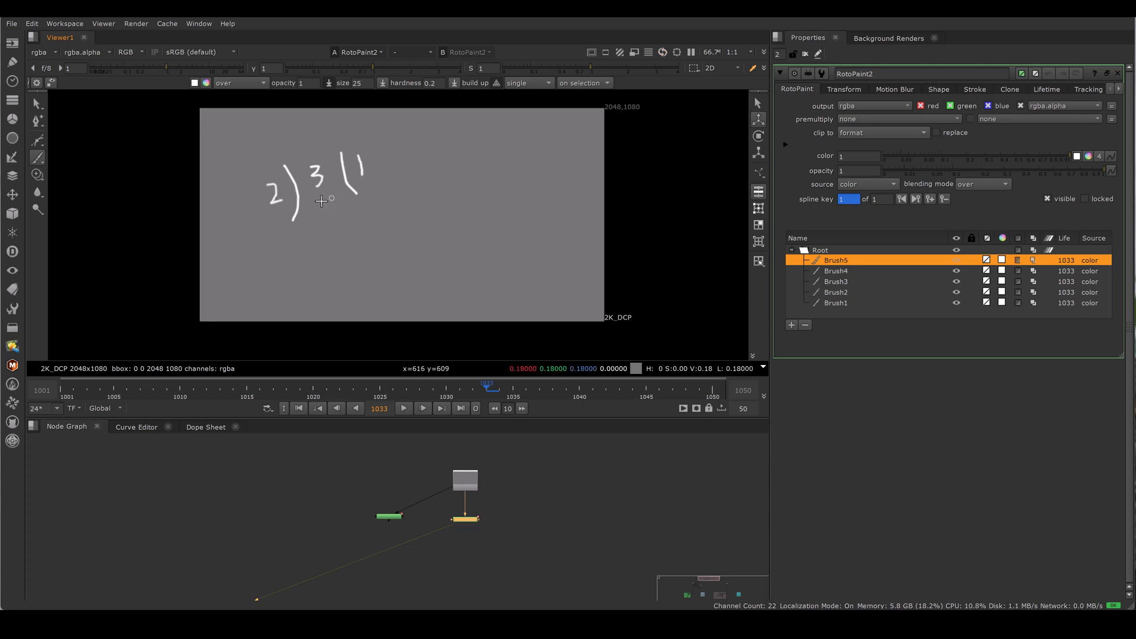
drag(334, 203, 369, 211)
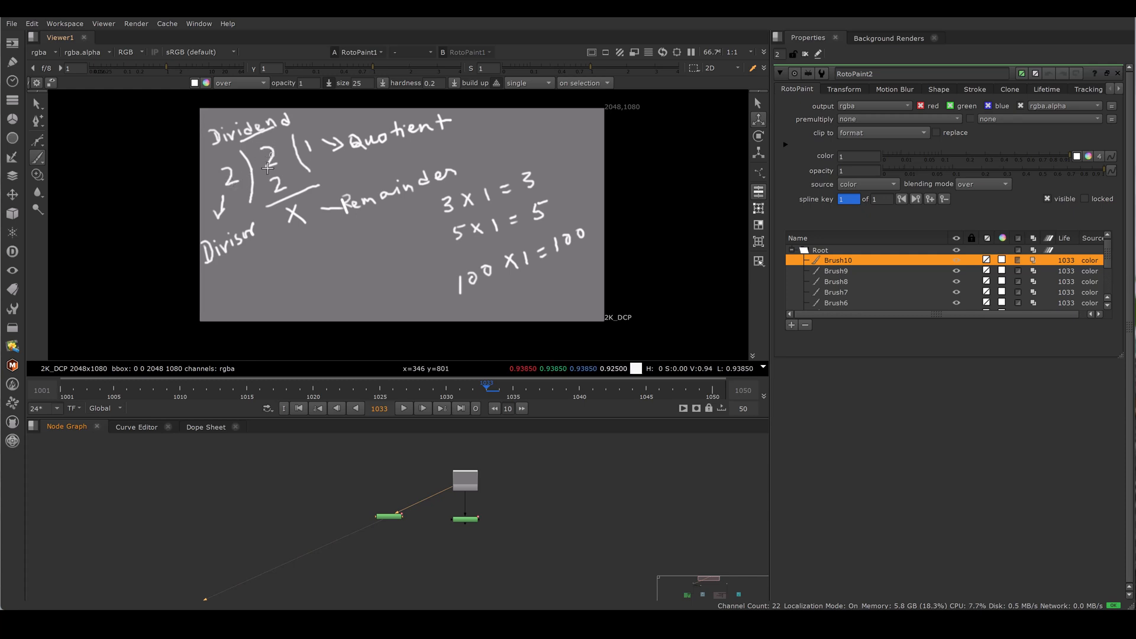
mouse_move(453, 474)
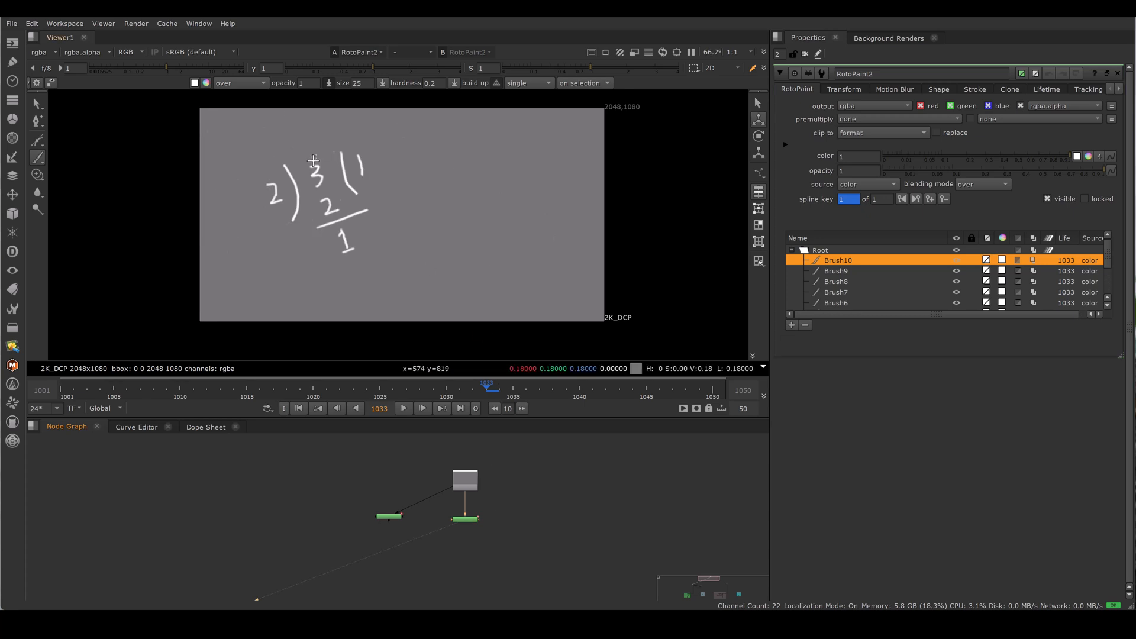
mouse_move(342, 215)
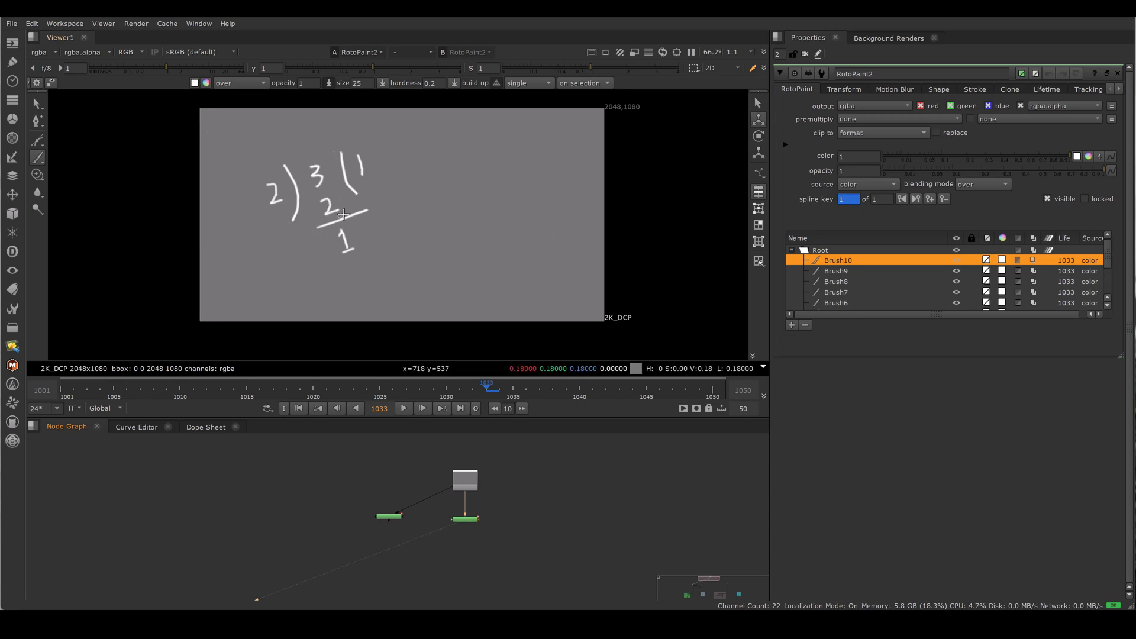
mouse_move(262, 157)
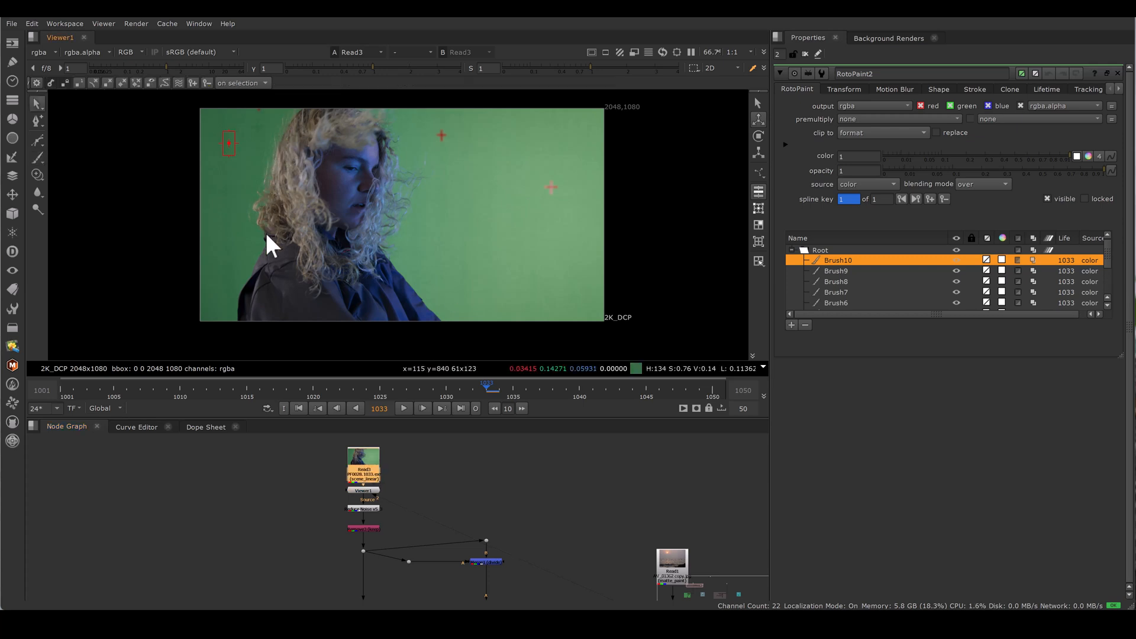
mouse_move(492, 181)
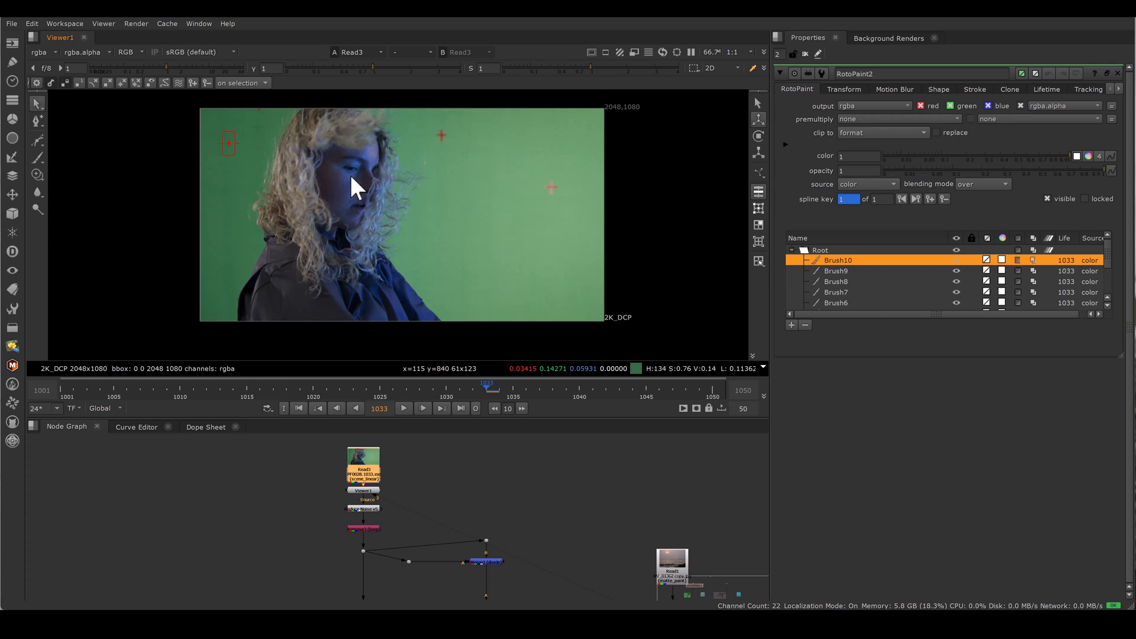
mouse_move(308, 119)
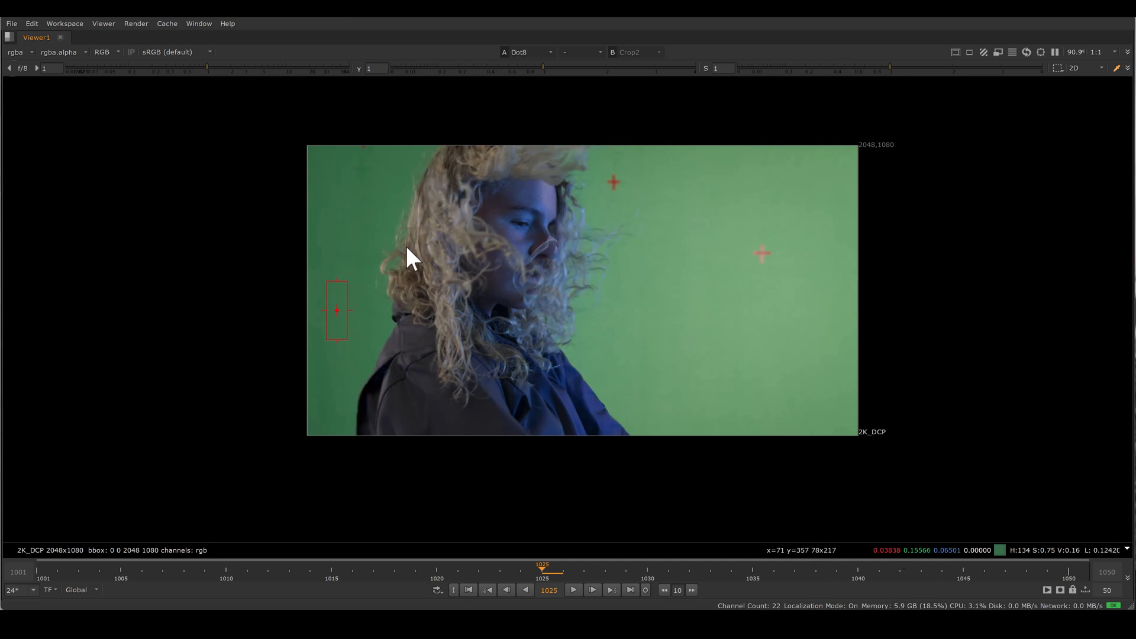
mouse_move(552, 315)
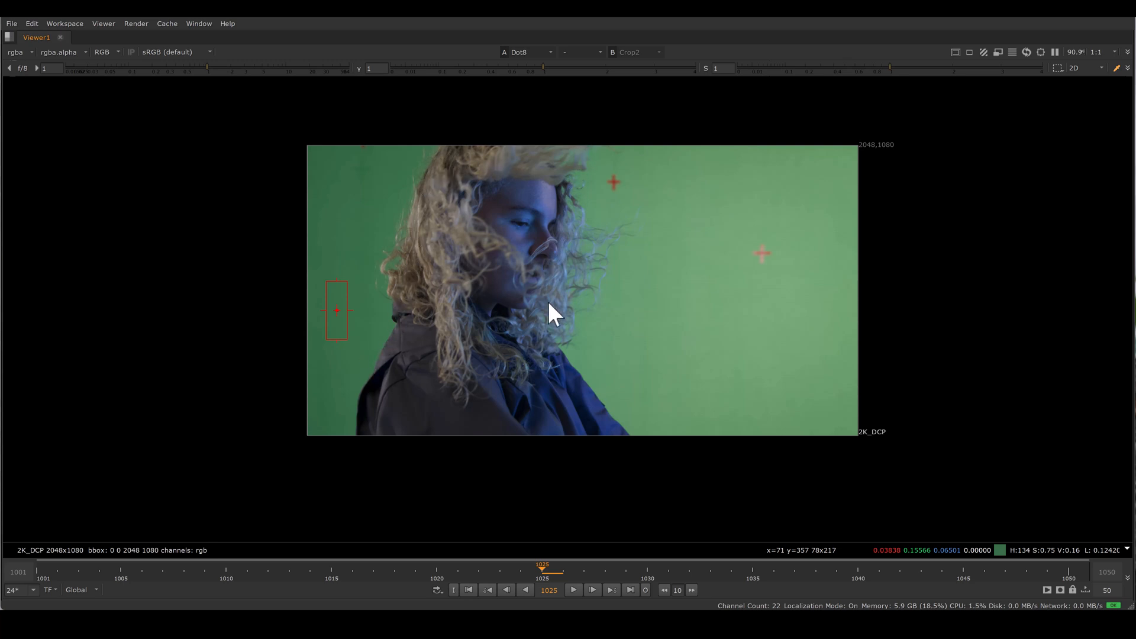
Step: Return the viewer to the first RotoPaint division canvas
click(528, 50)
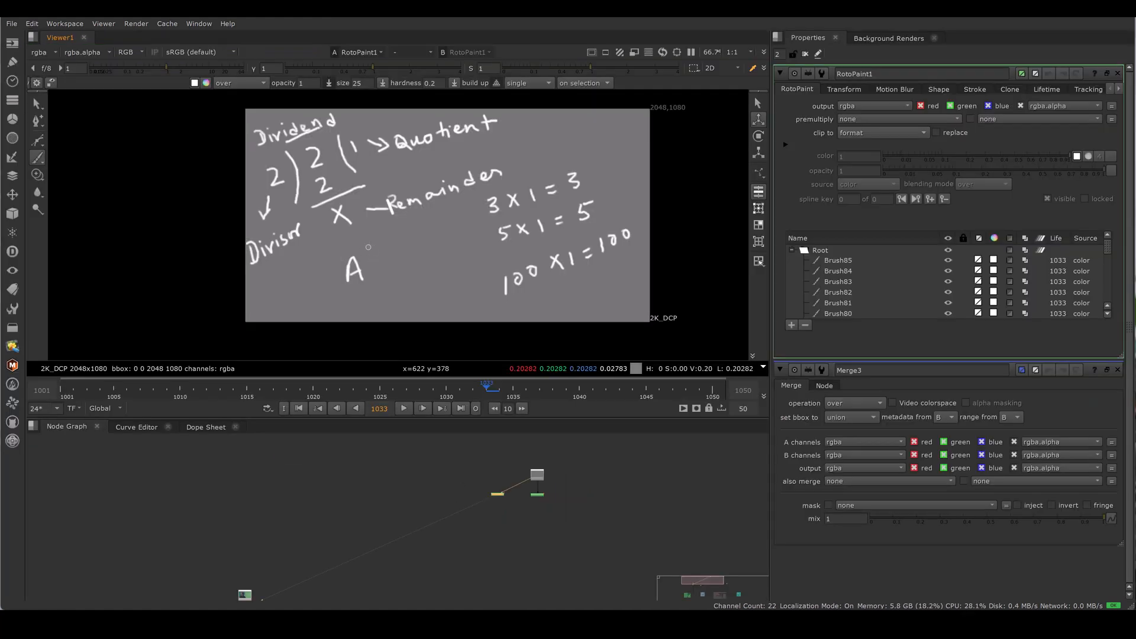
Step: Write the divisor B beside A to form the B ) A layout
drag(362, 249, 334, 305)
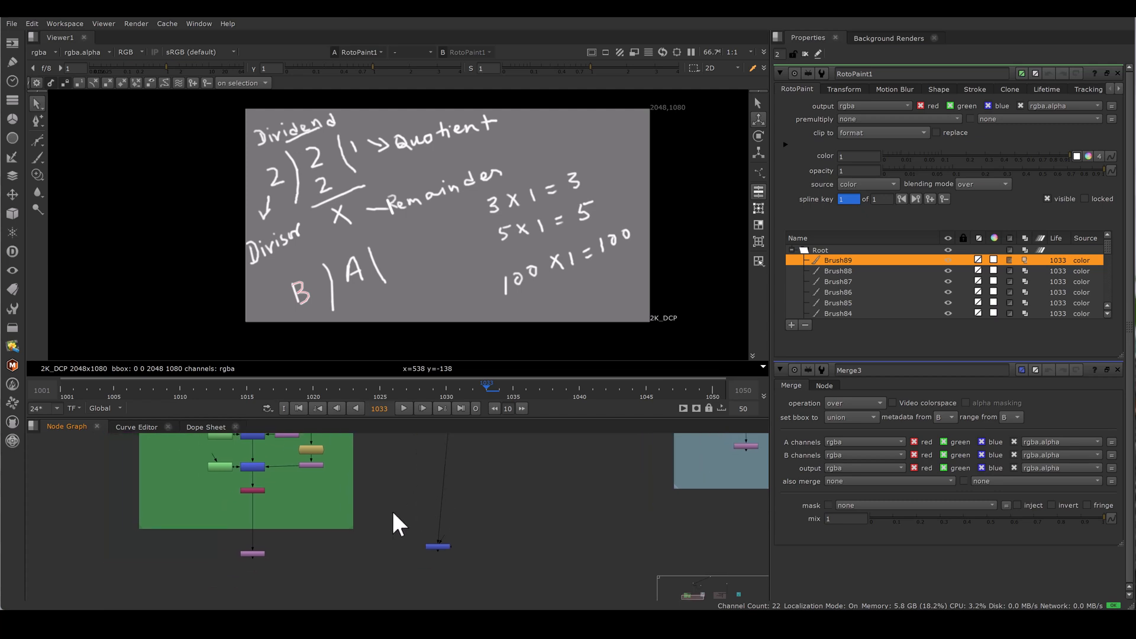
mouse_move(268, 601)
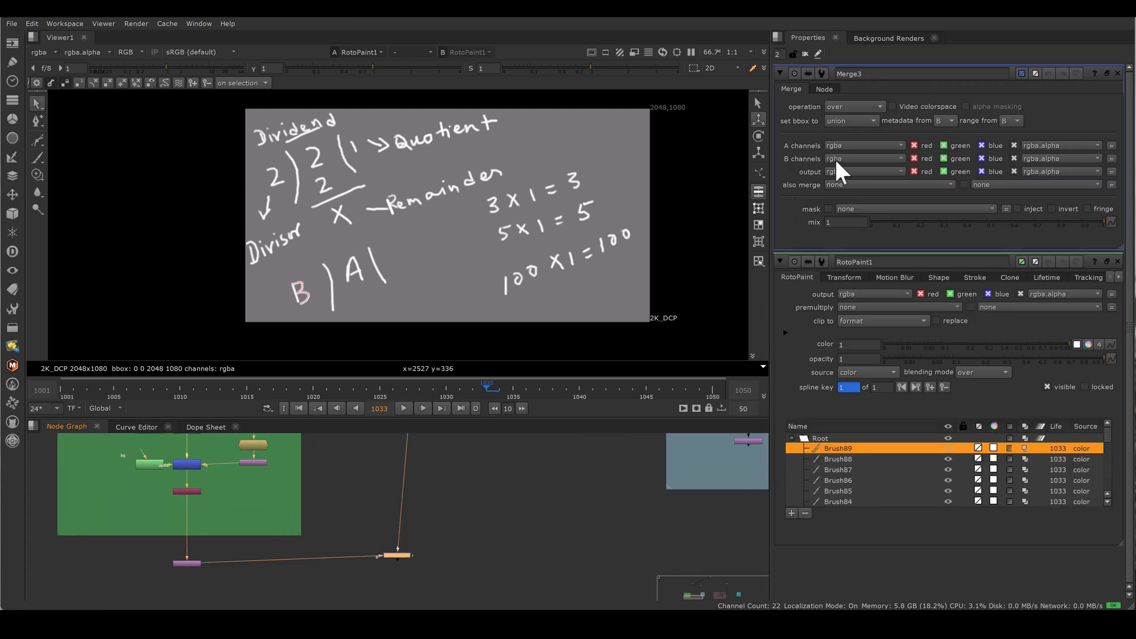
Step: Set Merge3's operation to divide so hair detail remains on white
click(855, 107)
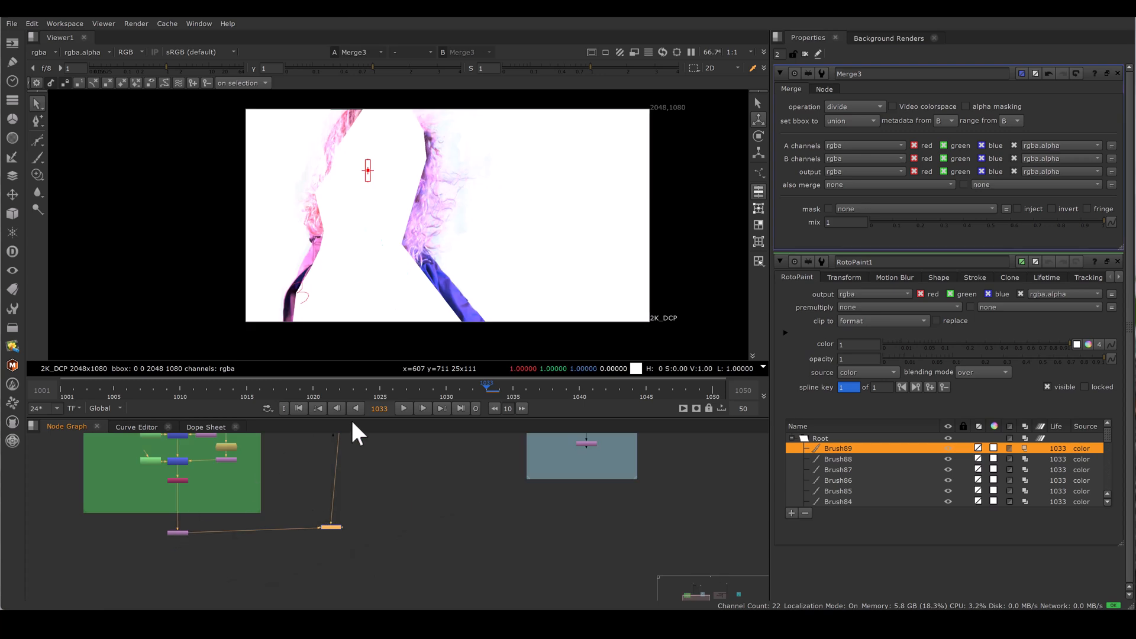
mouse_move(196, 512)
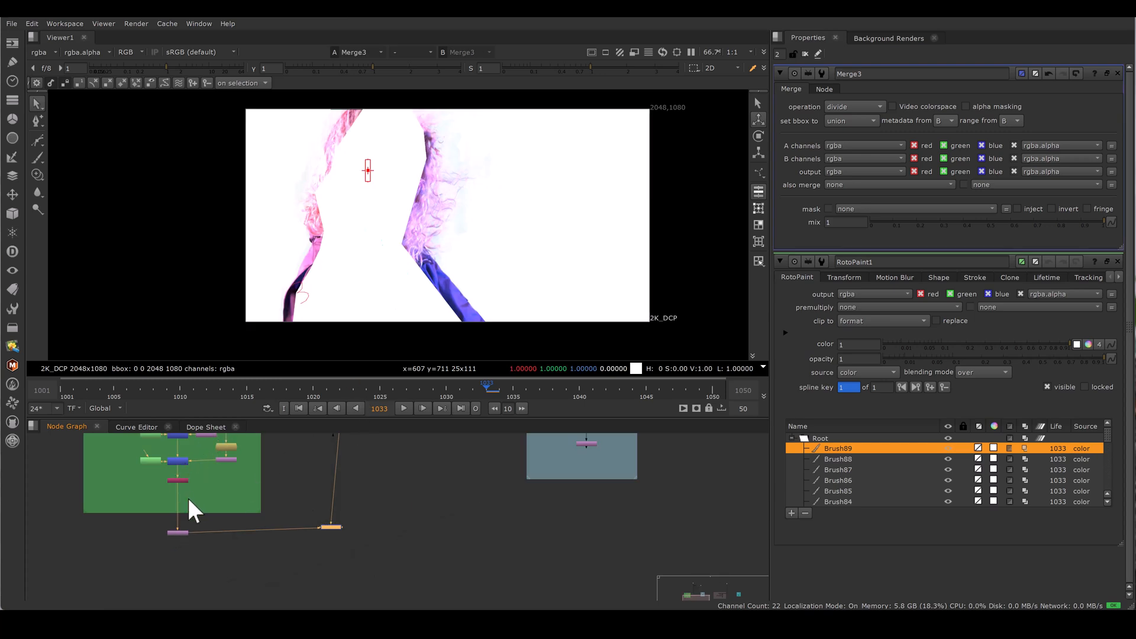
mouse_move(250, 149)
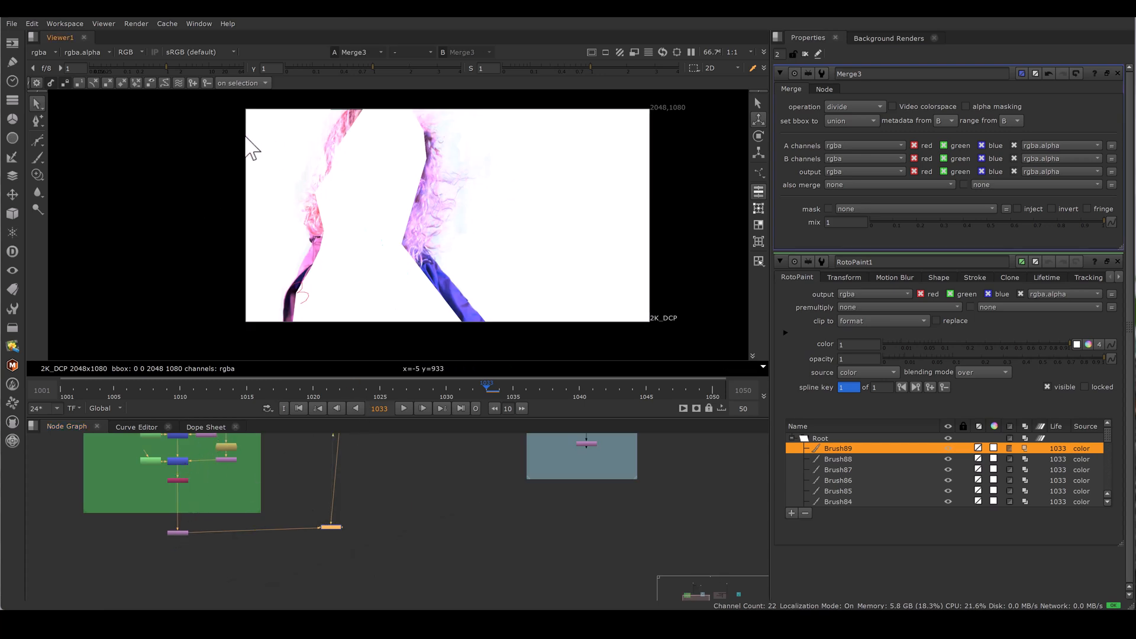
mouse_move(525, 144)
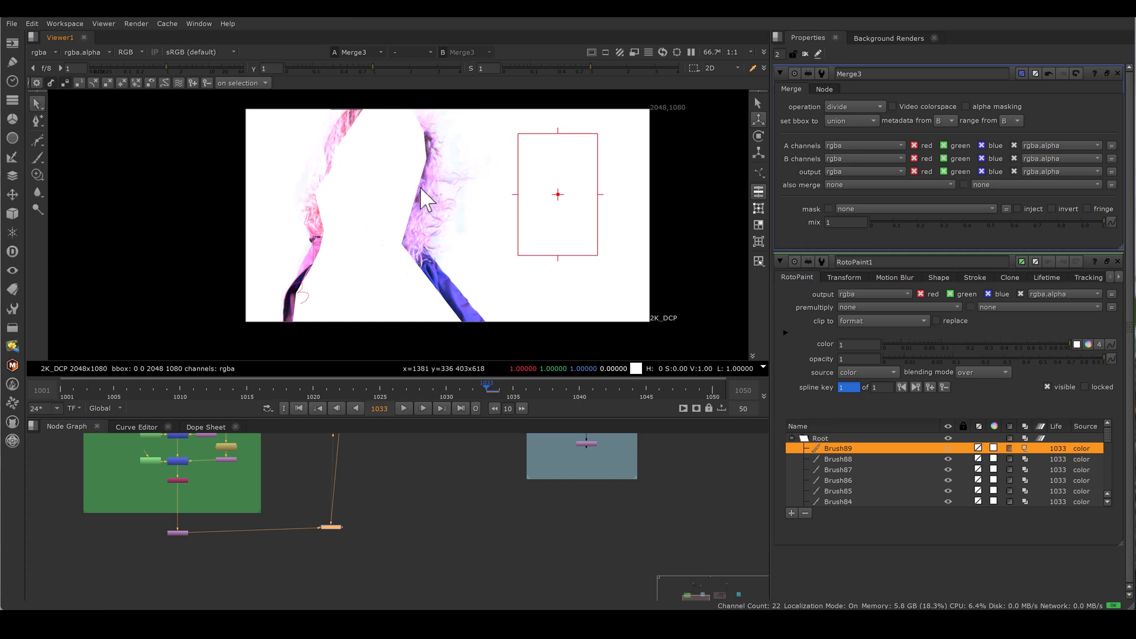
mouse_move(311, 259)
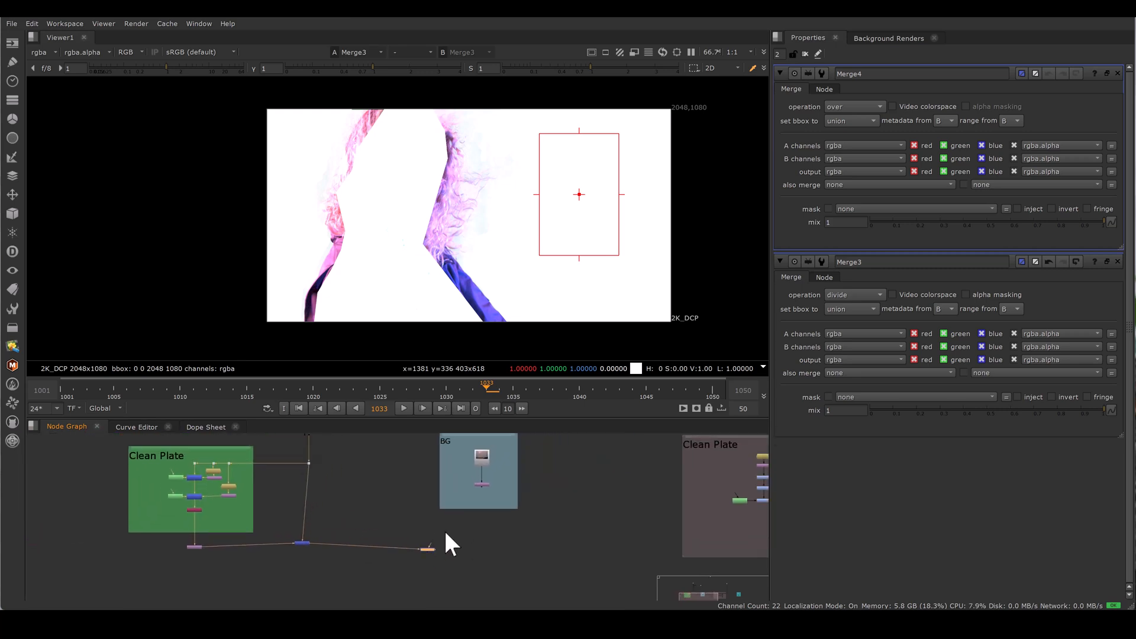
Step: Set Merge4's operation to multiply beneath the divide Merge3
click(854, 106)
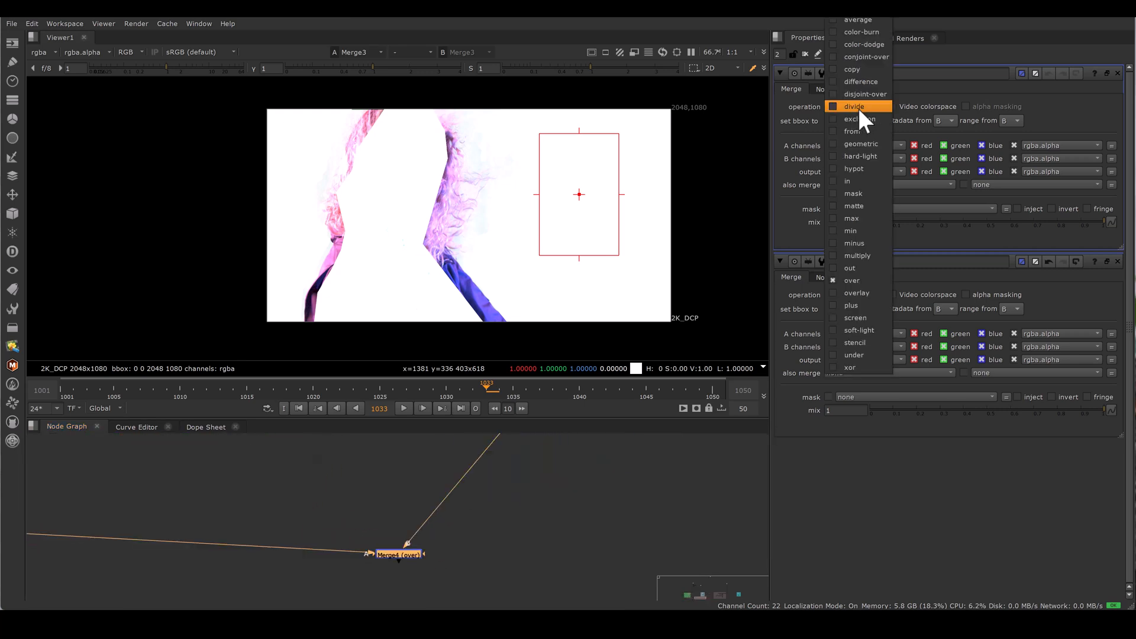
mouse_move(859, 255)
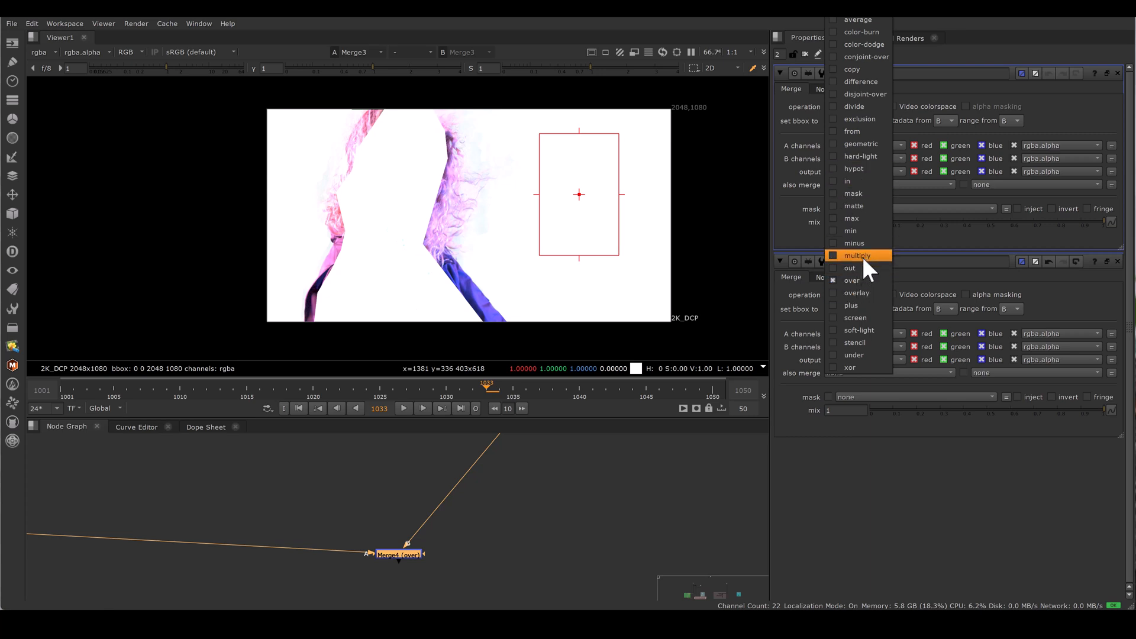
click(856, 256)
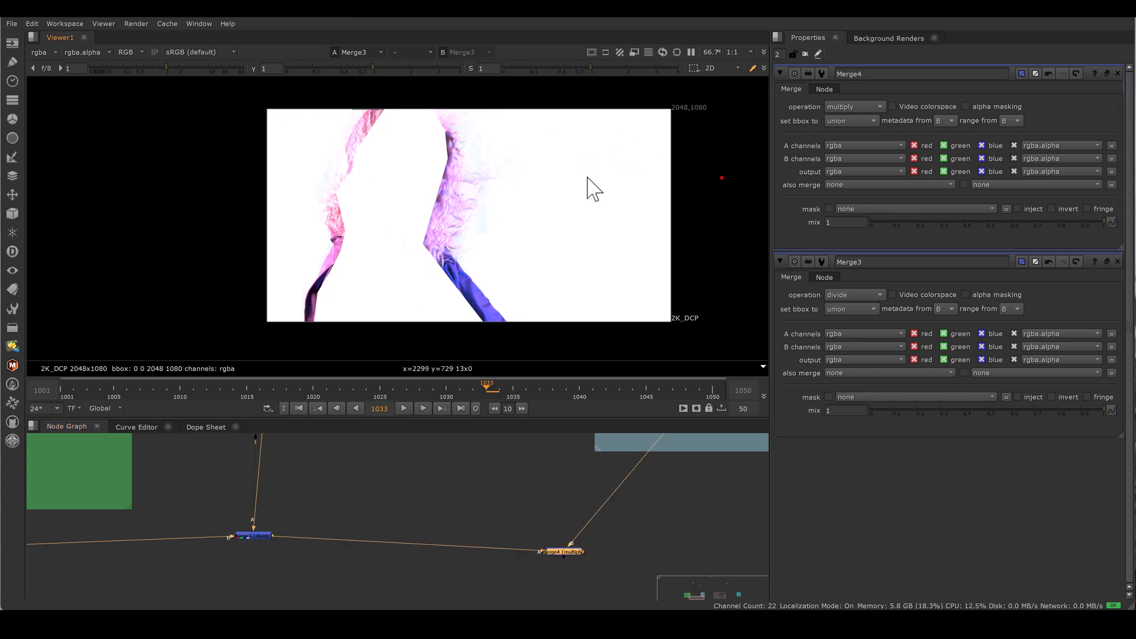
mouse_move(589, 160)
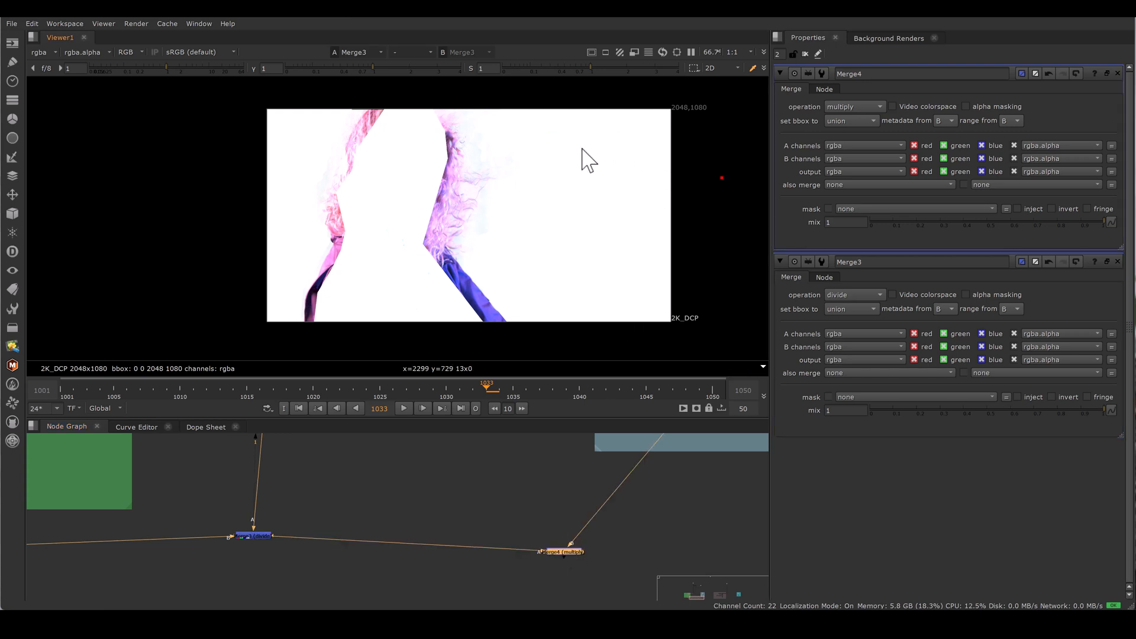
mouse_move(333, 257)
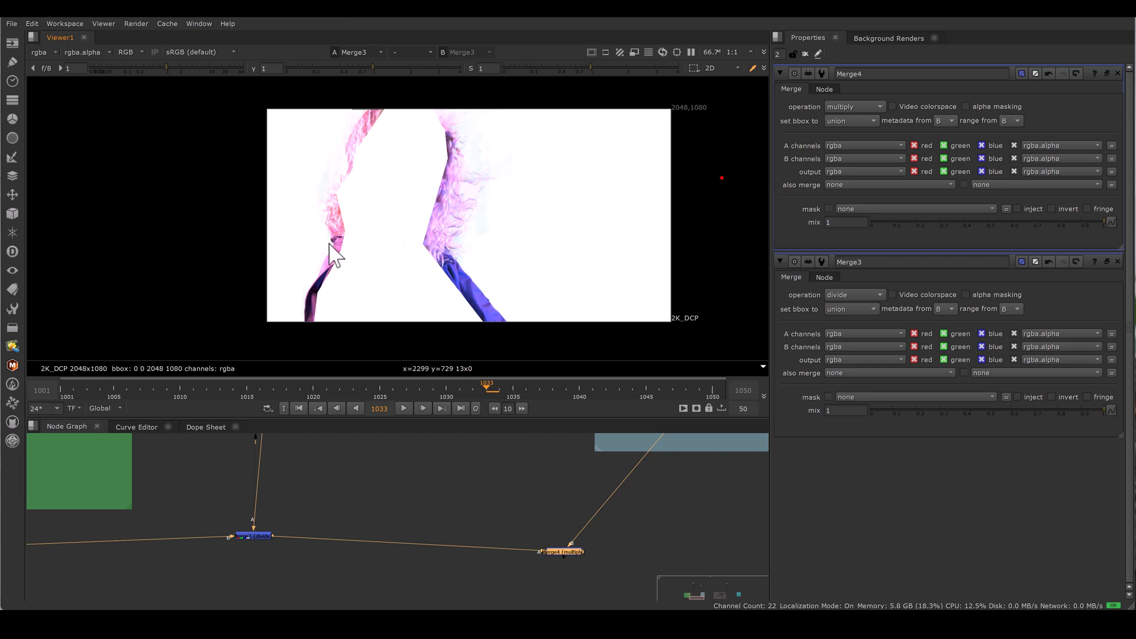
mouse_move(583, 543)
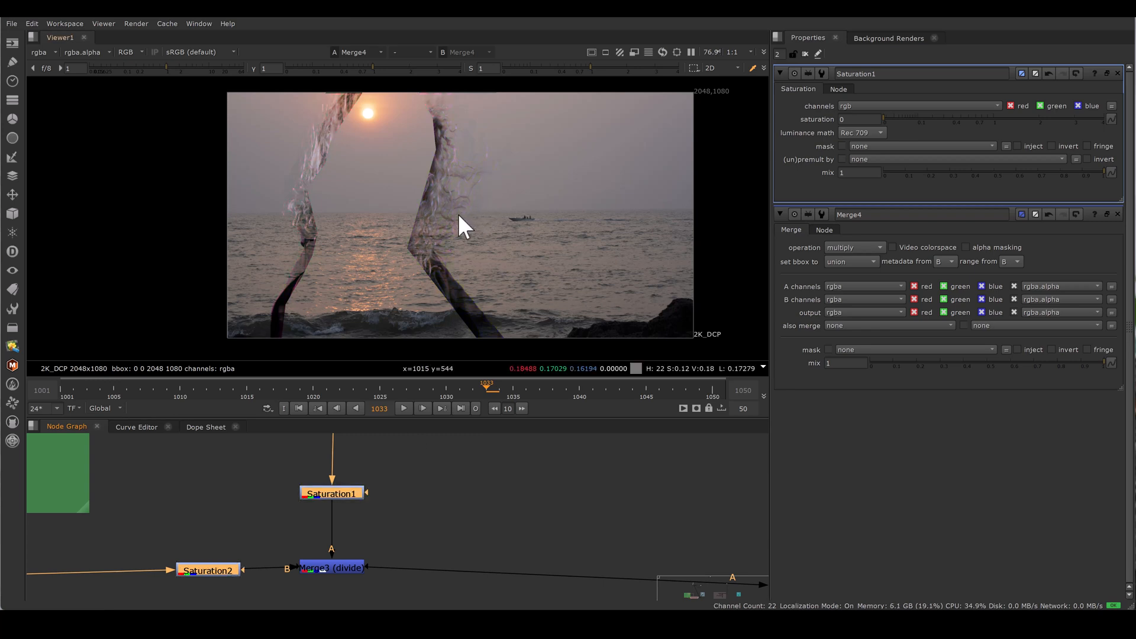
mouse_move(321, 137)
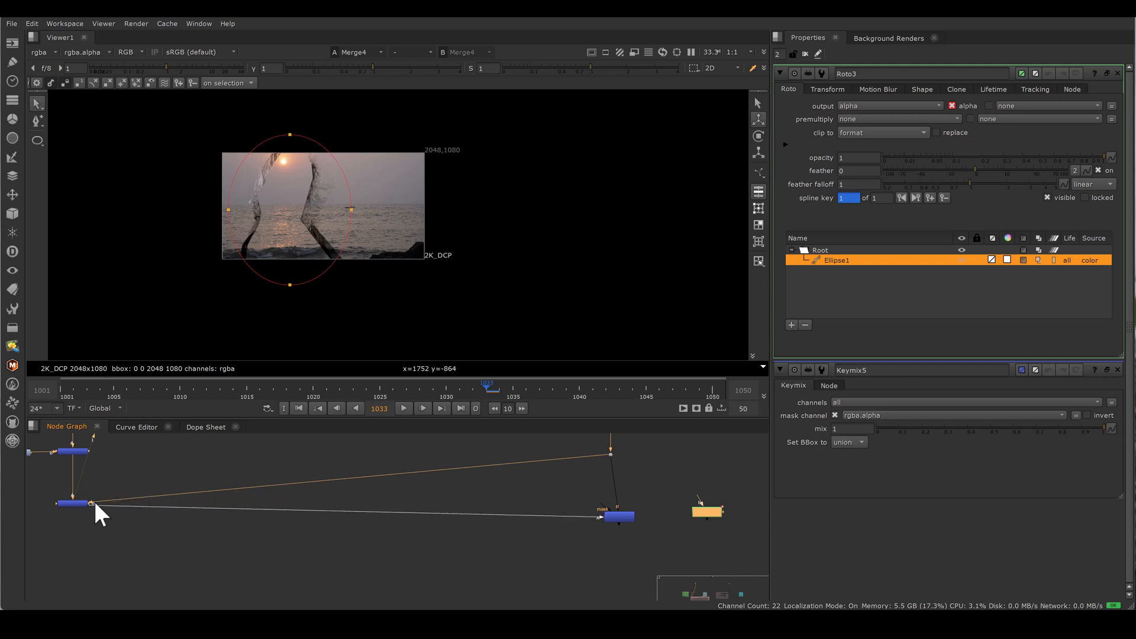
mouse_move(690, 522)
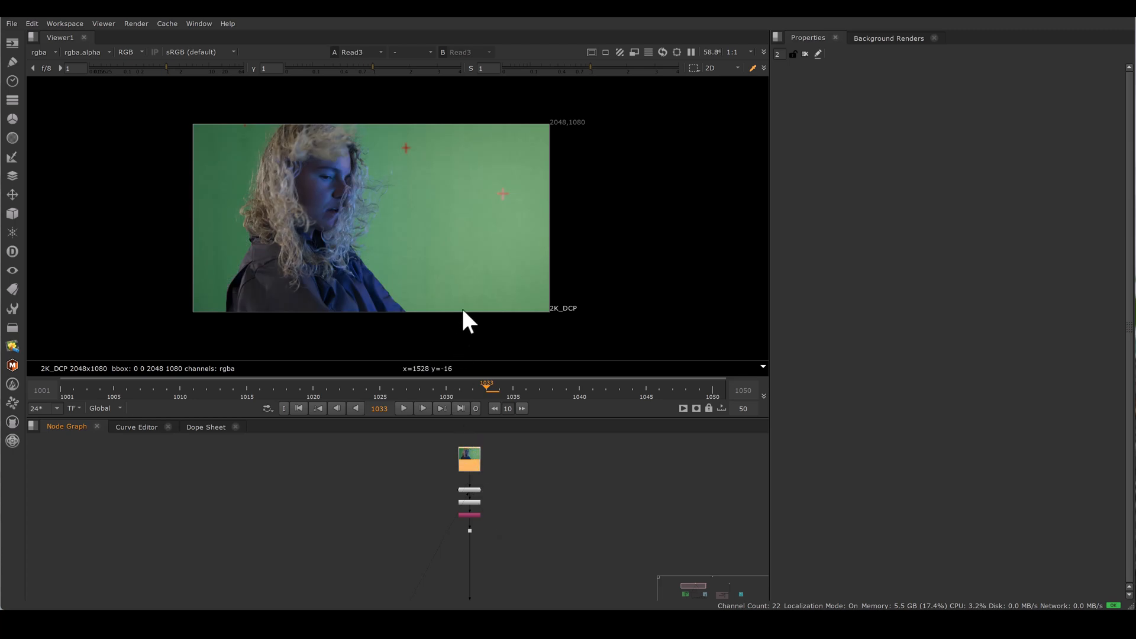
mouse_move(470, 232)
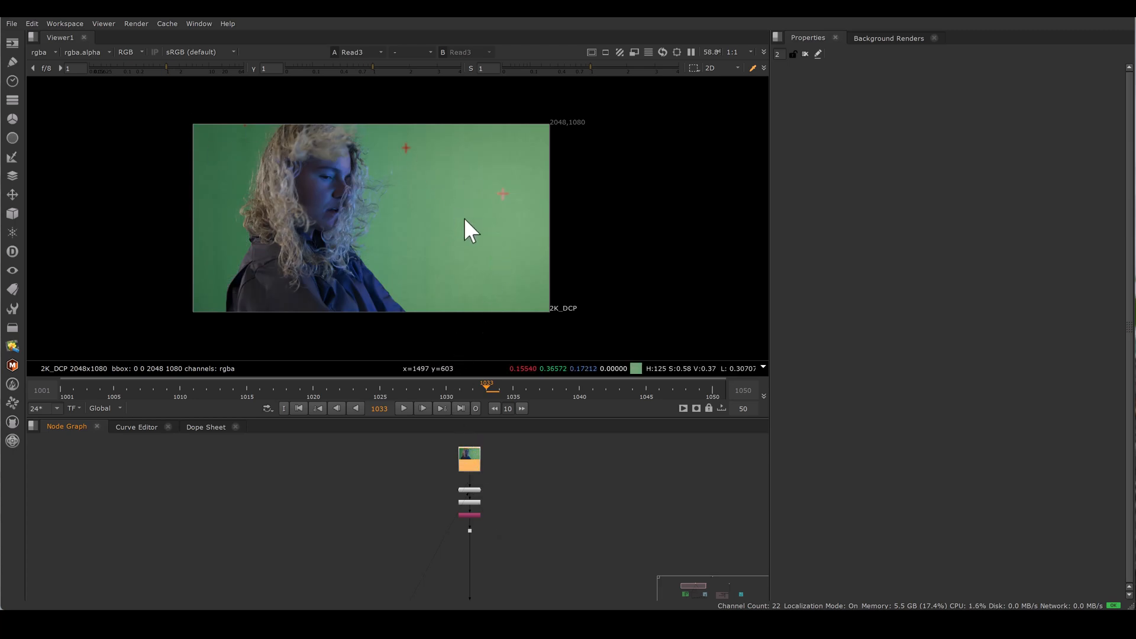
mouse_move(453, 202)
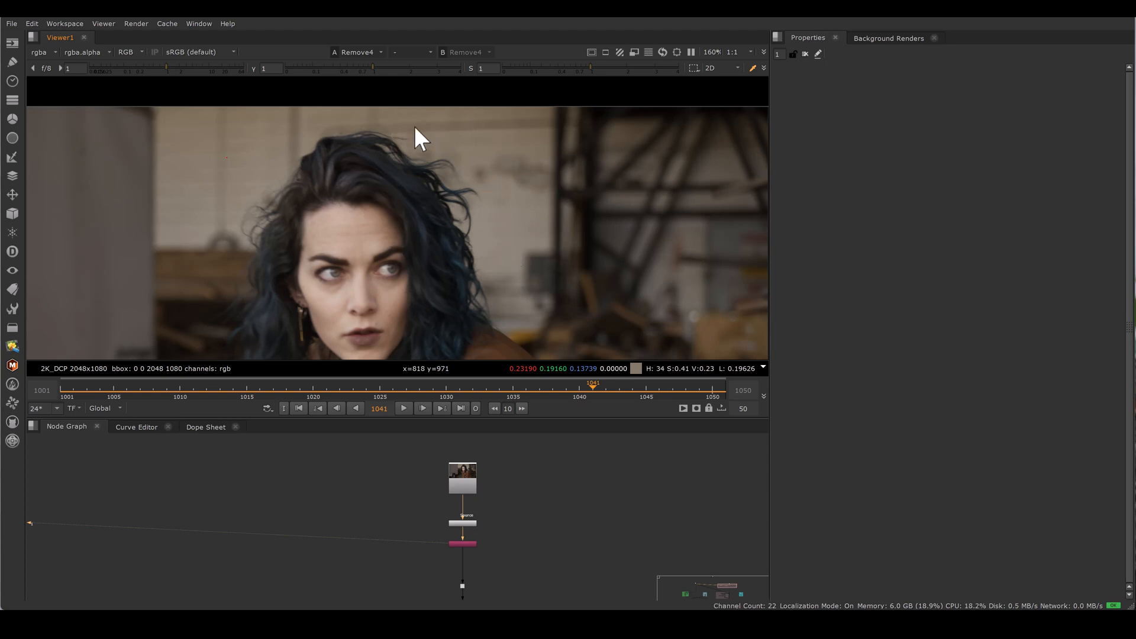
Step: Pan the Node Graph to the warehouse plate's Read and Remove4 branch
drag(420, 137, 525, 257)
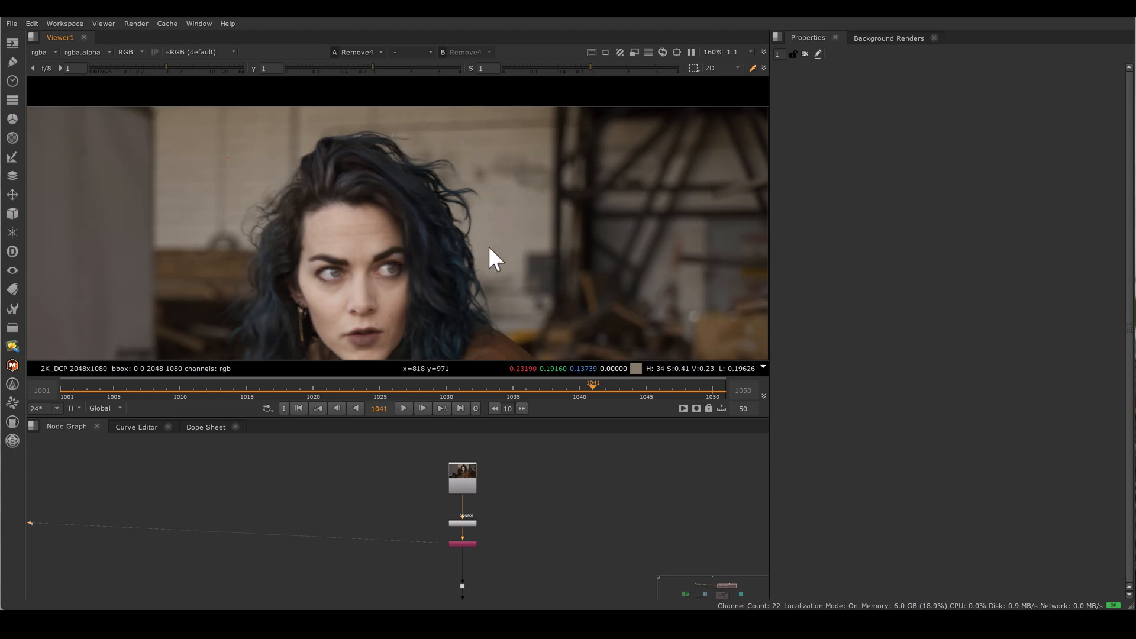
mouse_move(382, 160)
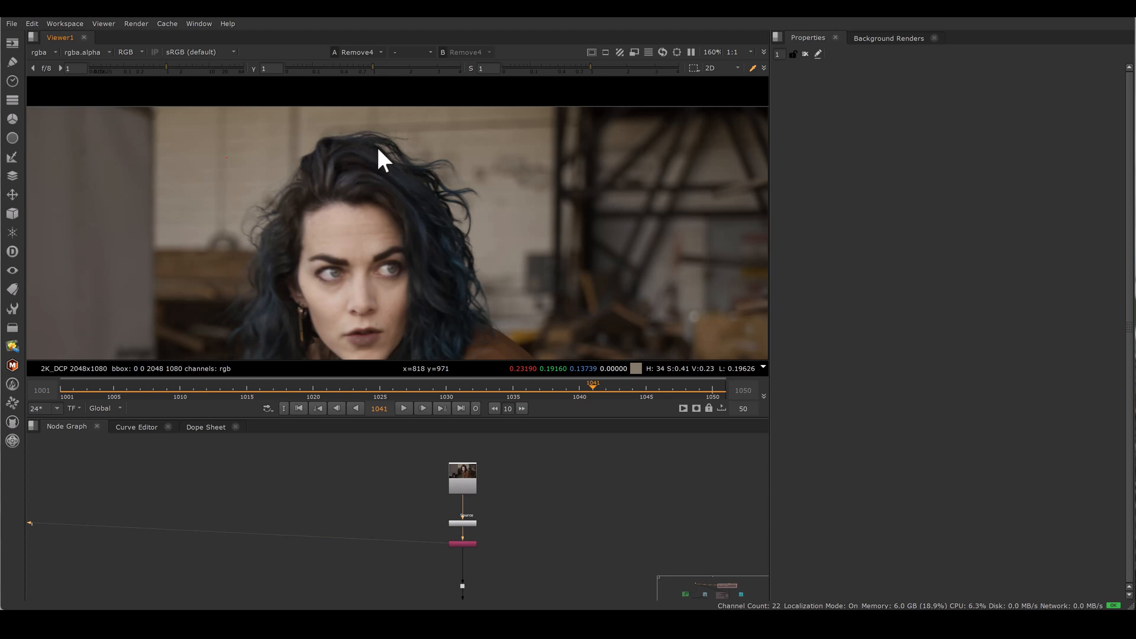
mouse_move(446, 403)
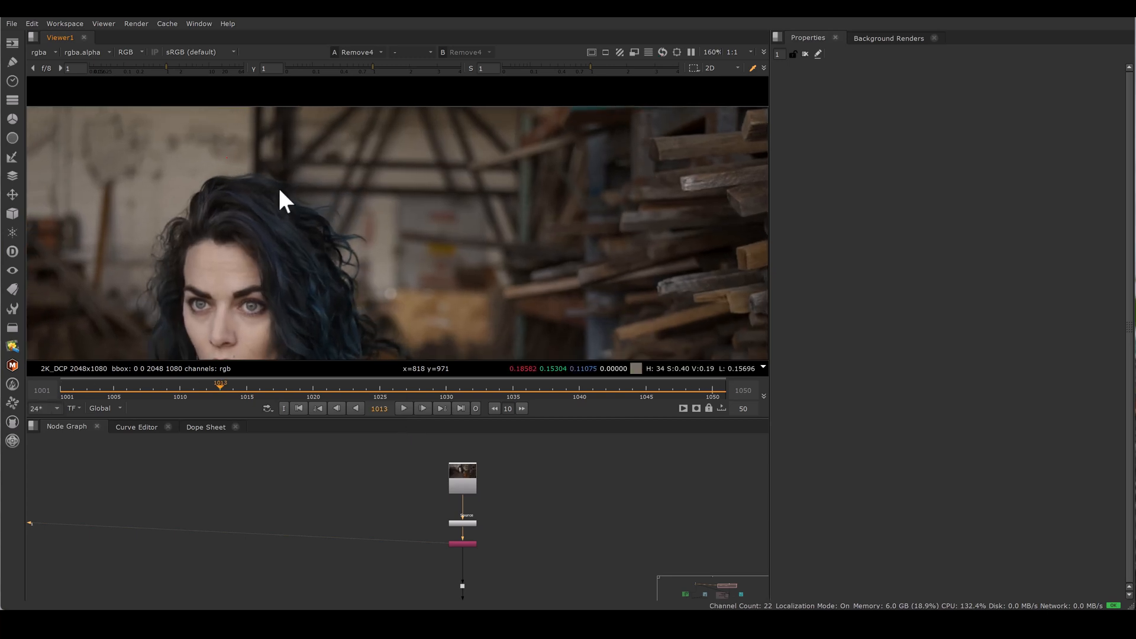
mouse_move(158, 136)
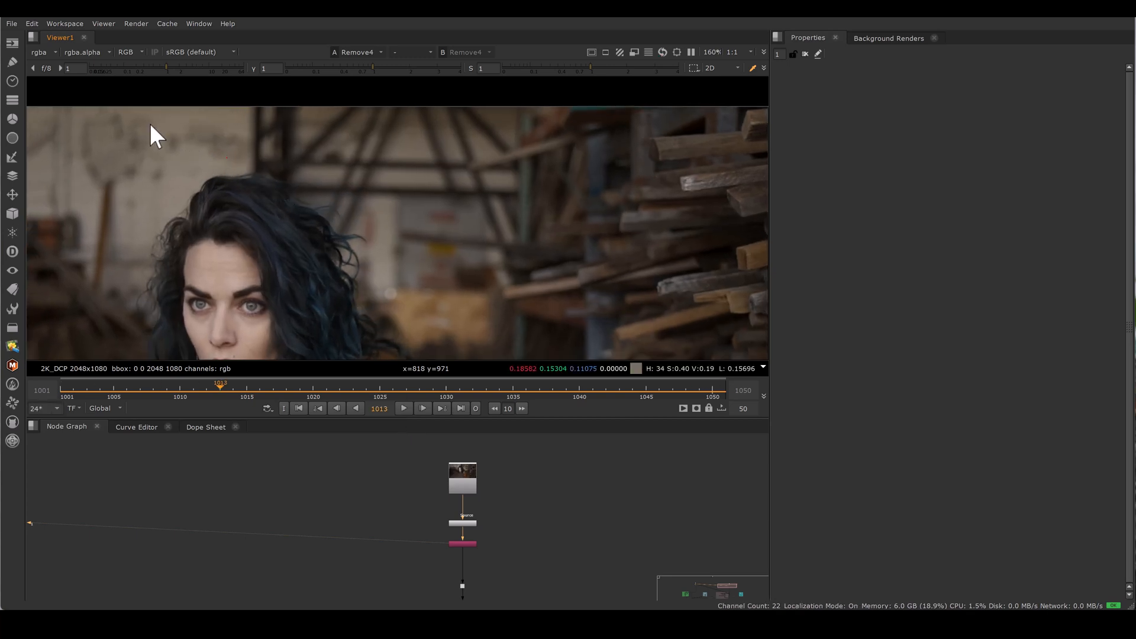
mouse_move(159, 166)
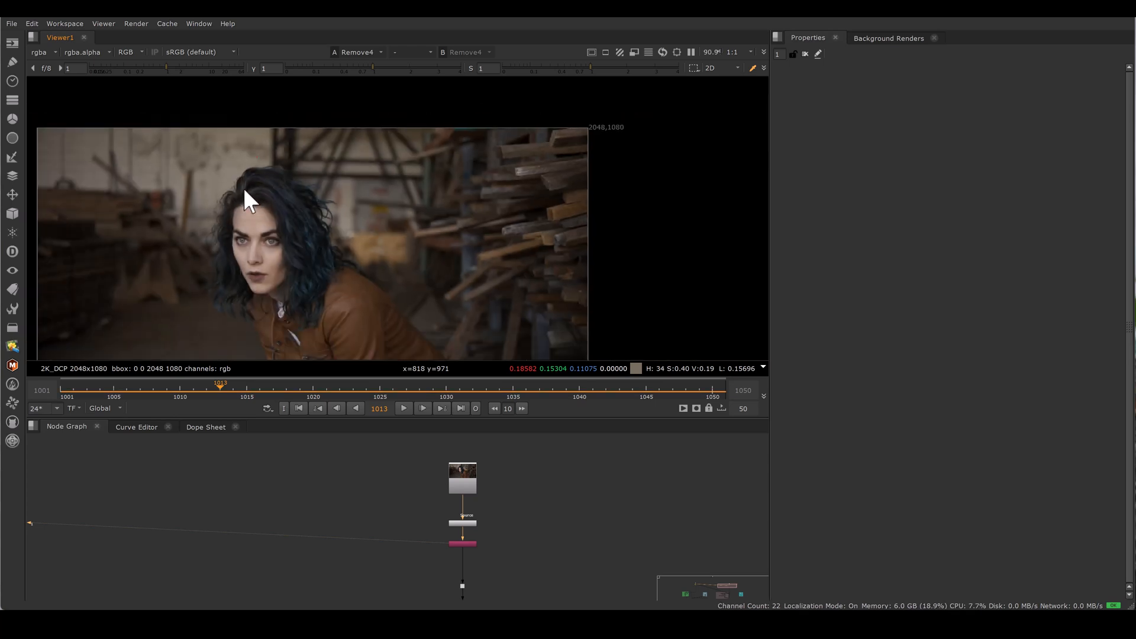
mouse_move(259, 117)
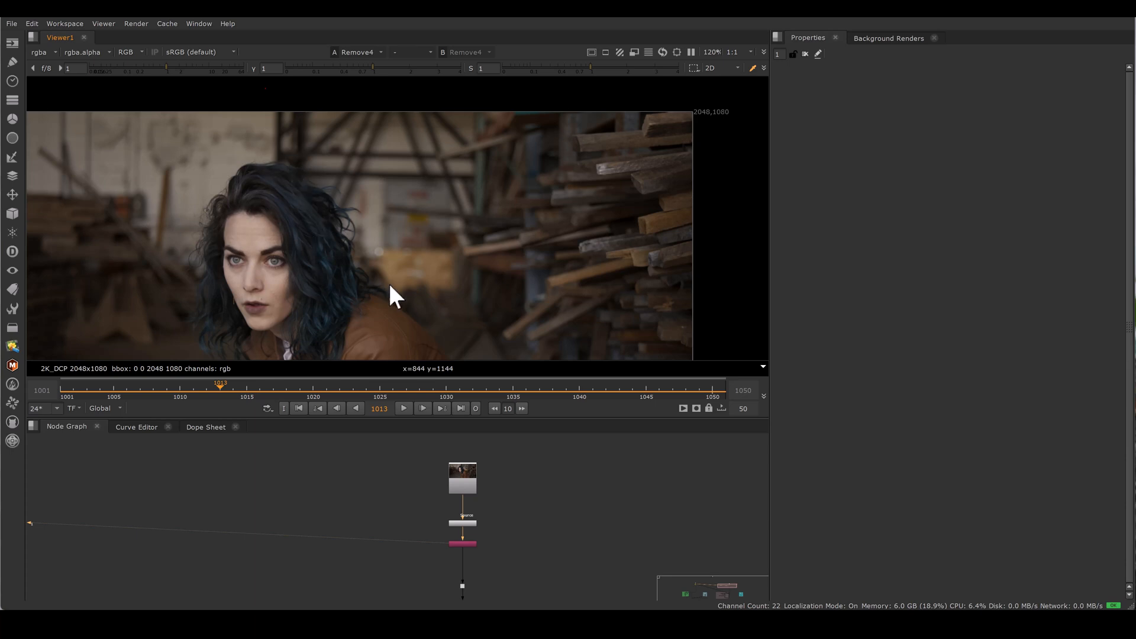
mouse_move(239, 239)
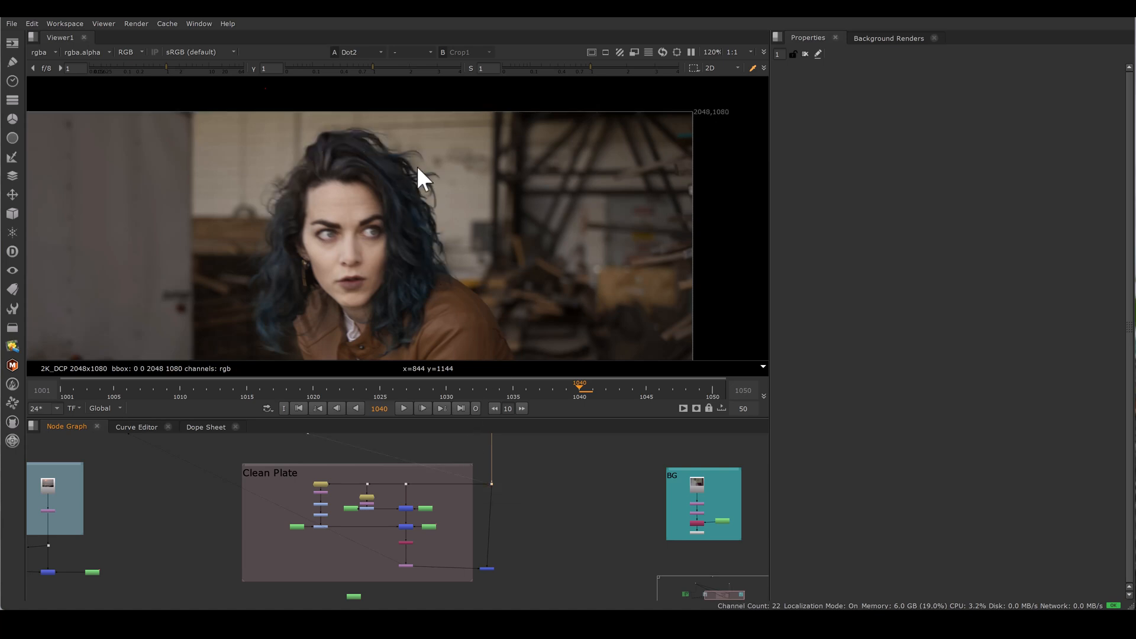
mouse_move(413, 166)
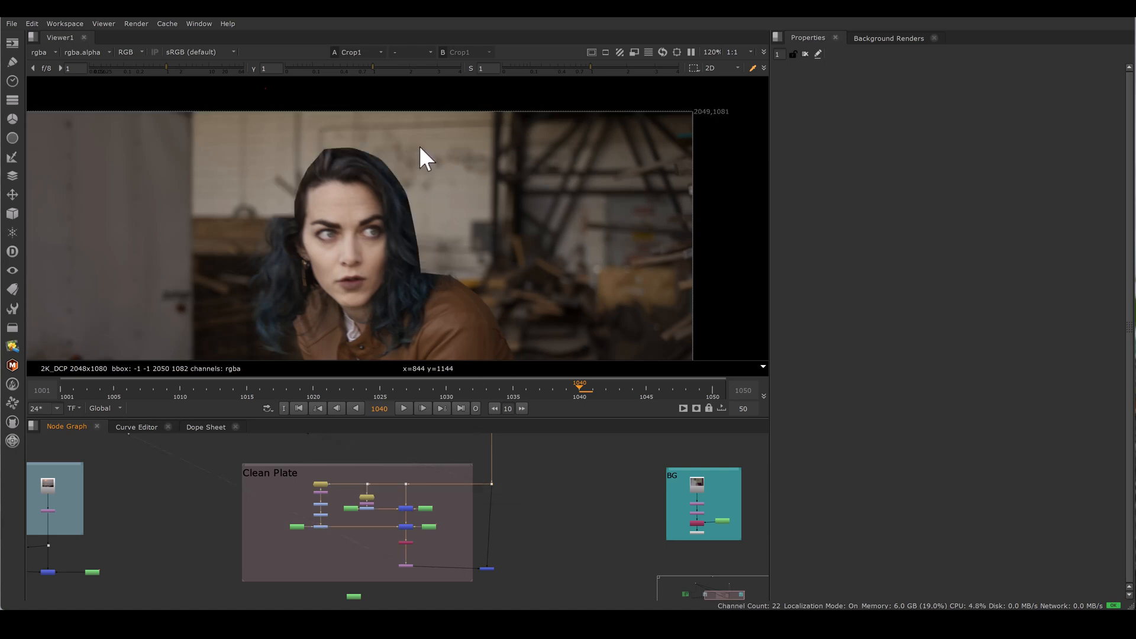
mouse_move(410, 176)
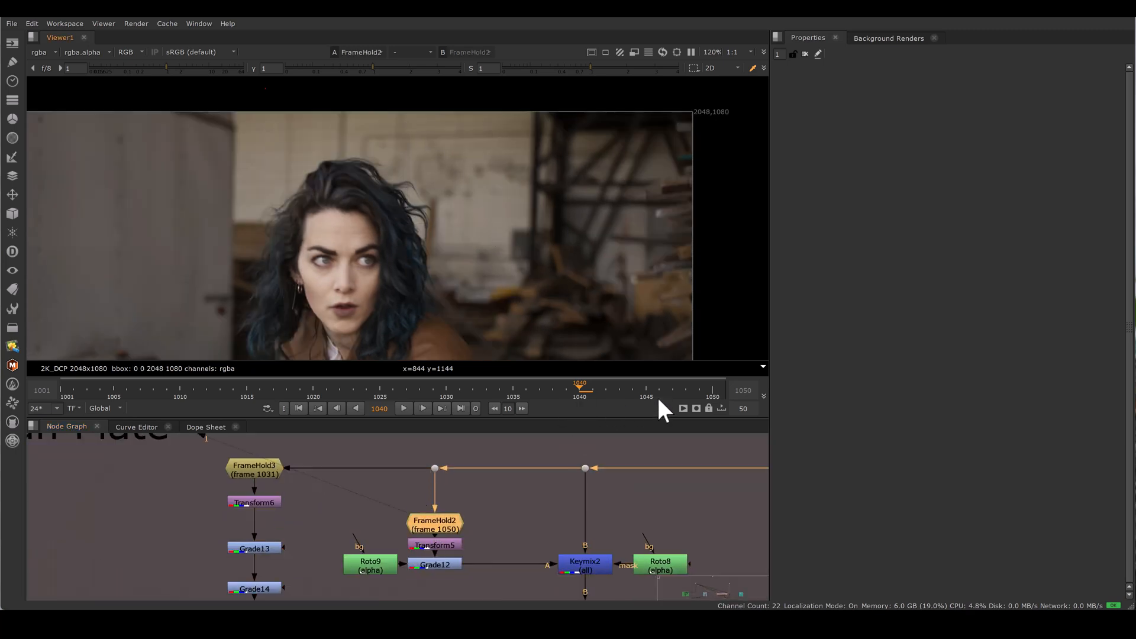
mouse_move(332, 505)
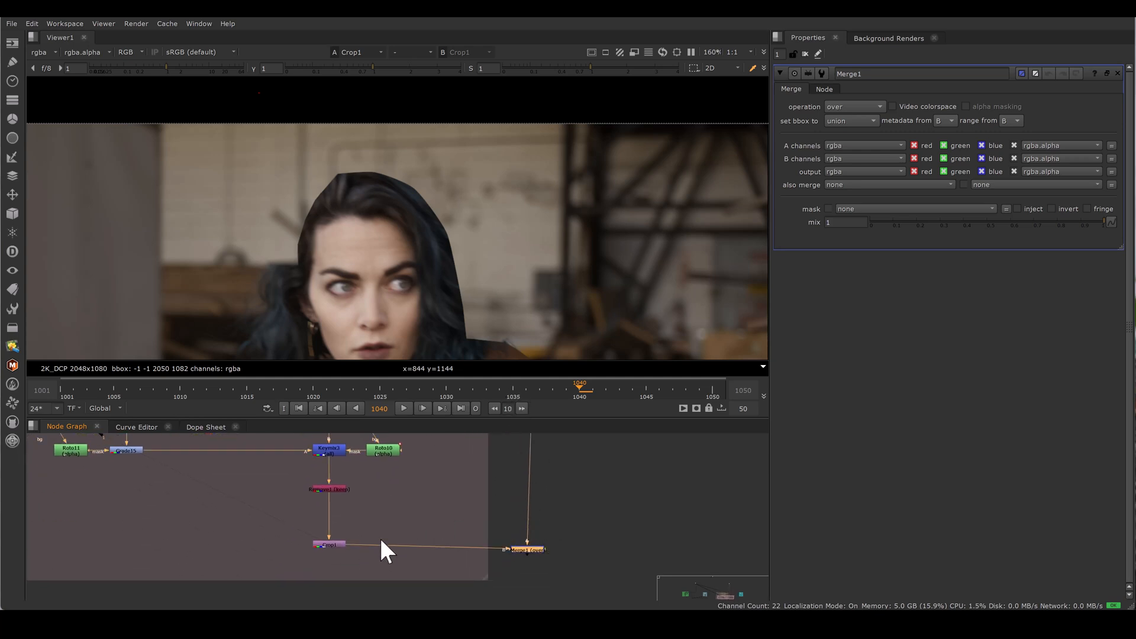
mouse_move(851, 134)
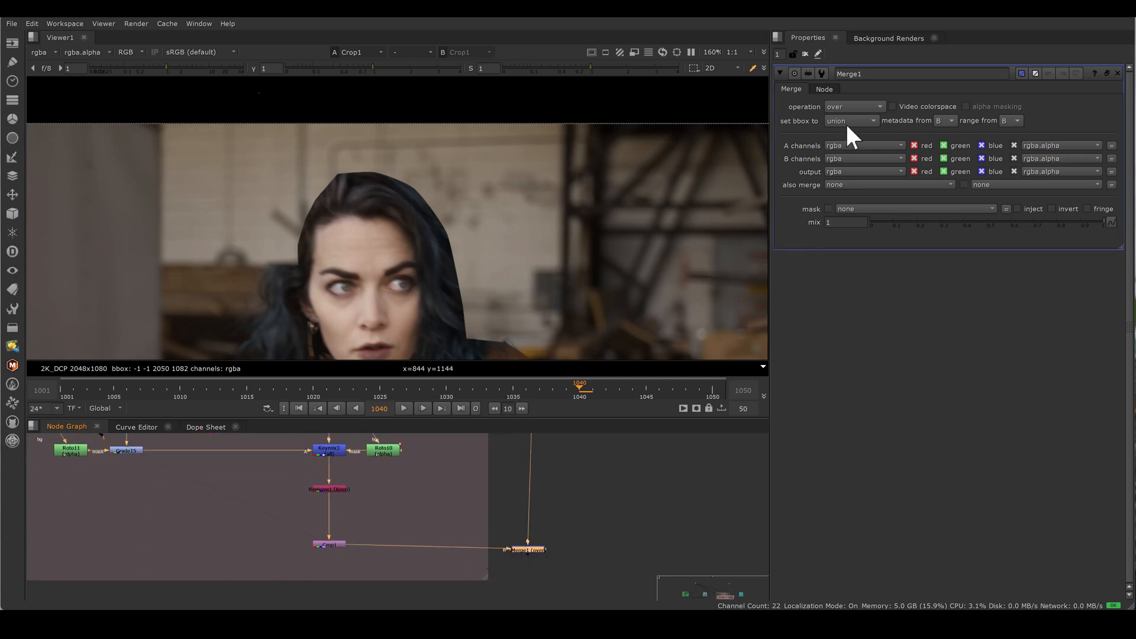
Step: Change Merge1's operation from over to divide by the clean plate
click(854, 107)
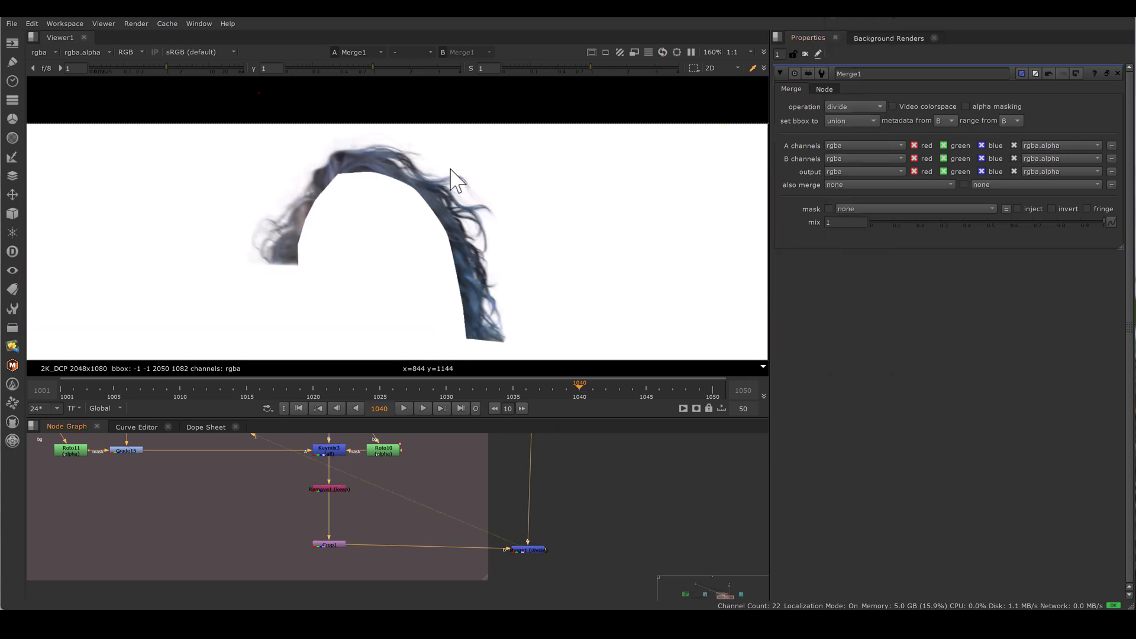
scroll(down, 3)
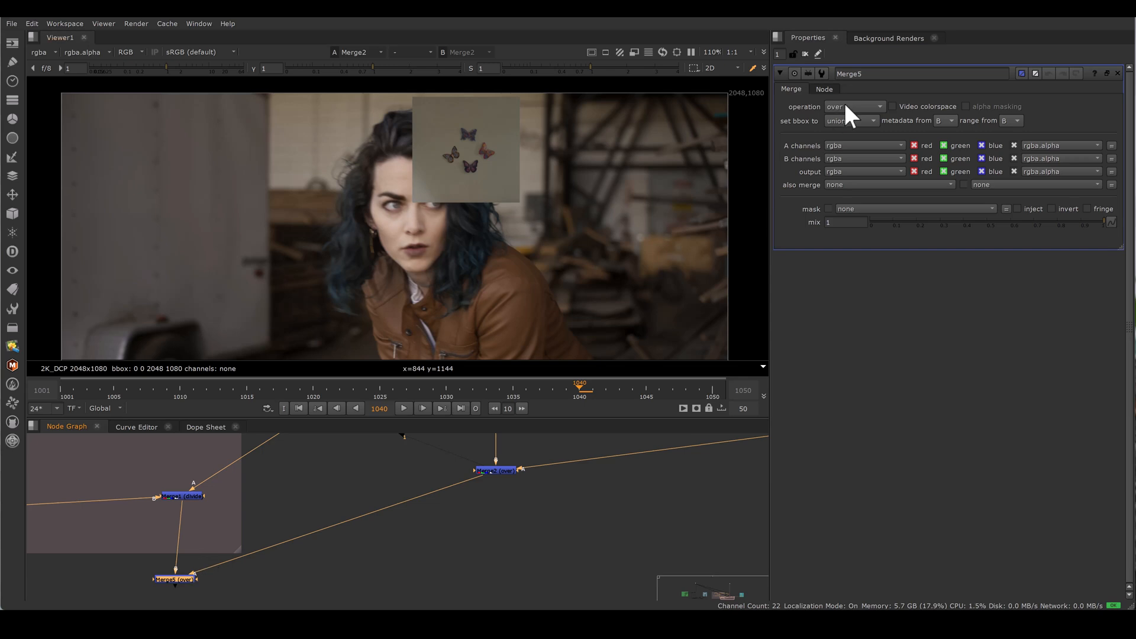
Step: Set Merge5 to multiply so the divided hair strands darken over the butterfly poster comp
click(853, 107)
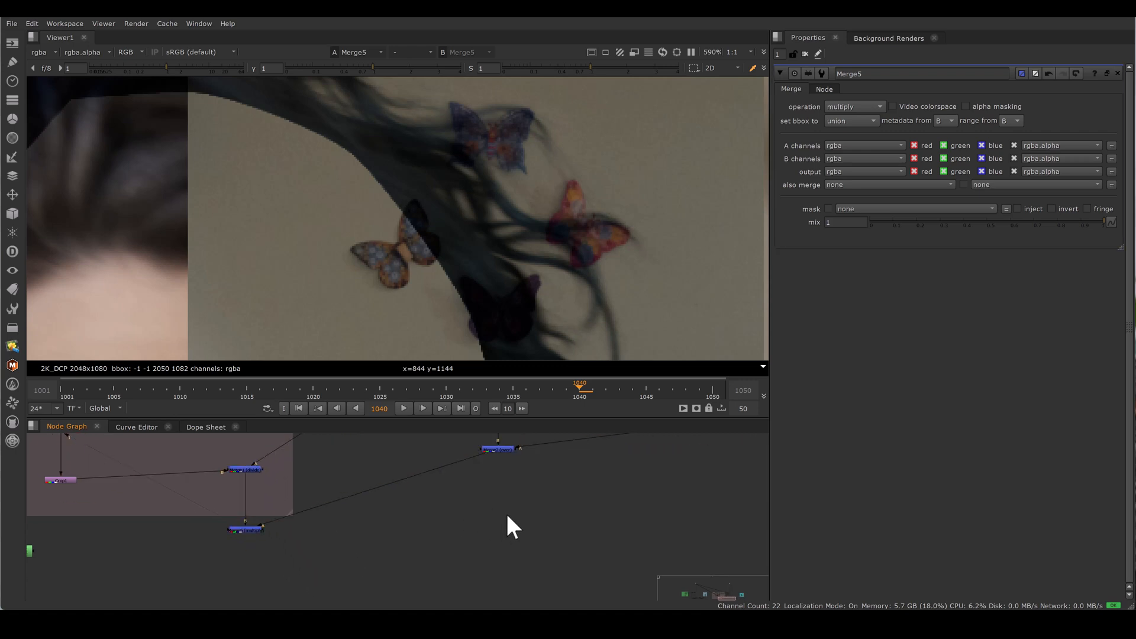
Step: Add a Keymix node between the over comp and multiply, masked by a Roto around the poster
text(key)
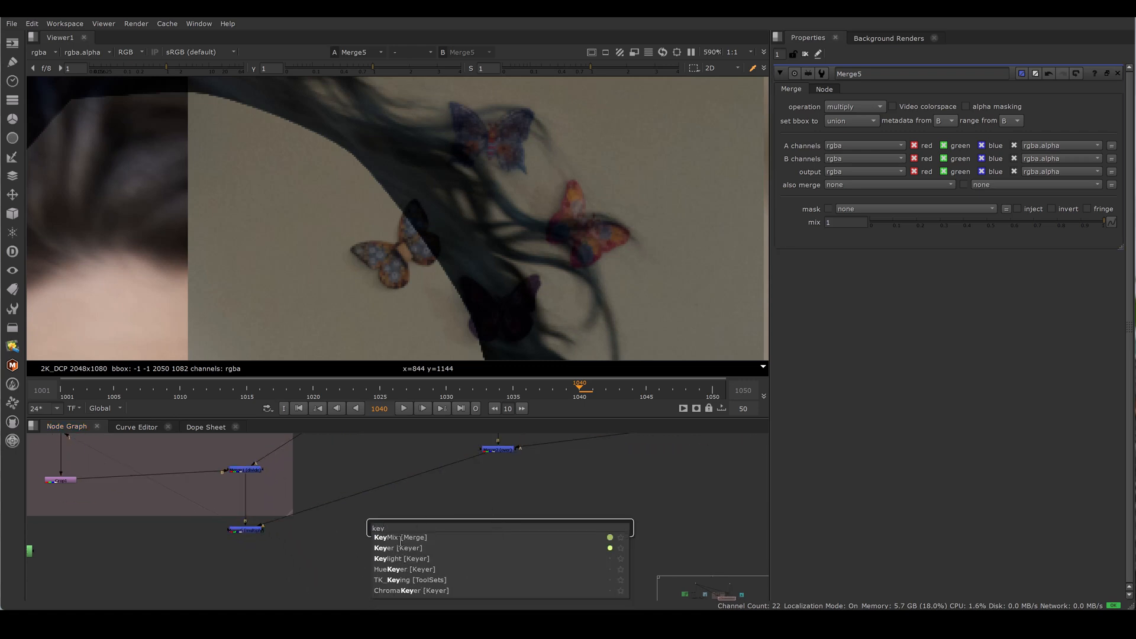
click(399, 537)
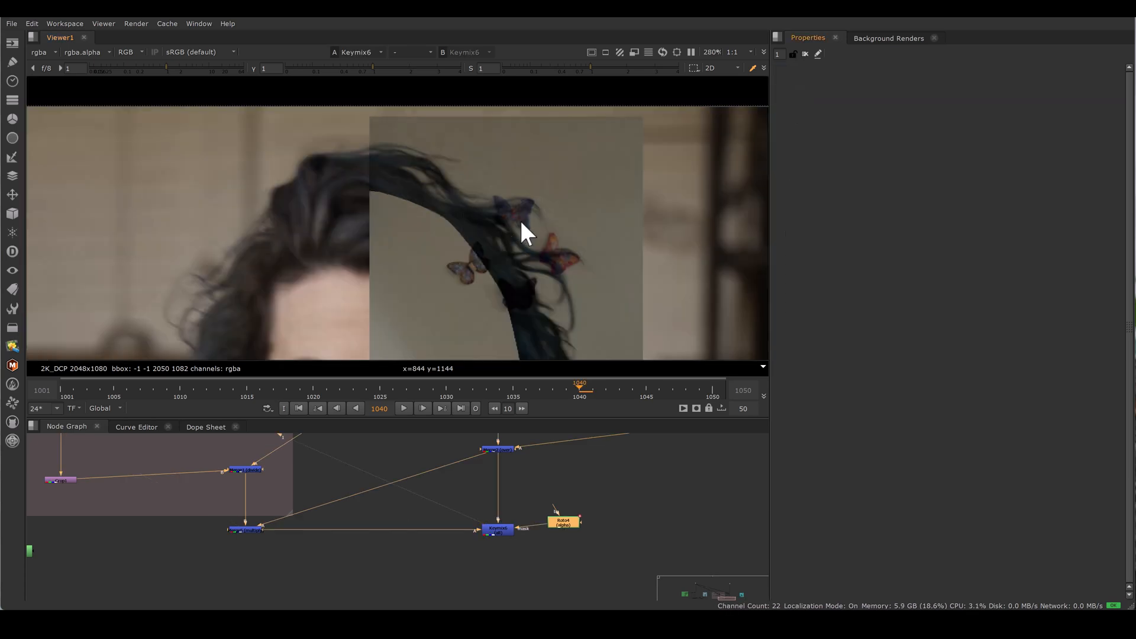
mouse_move(528, 243)
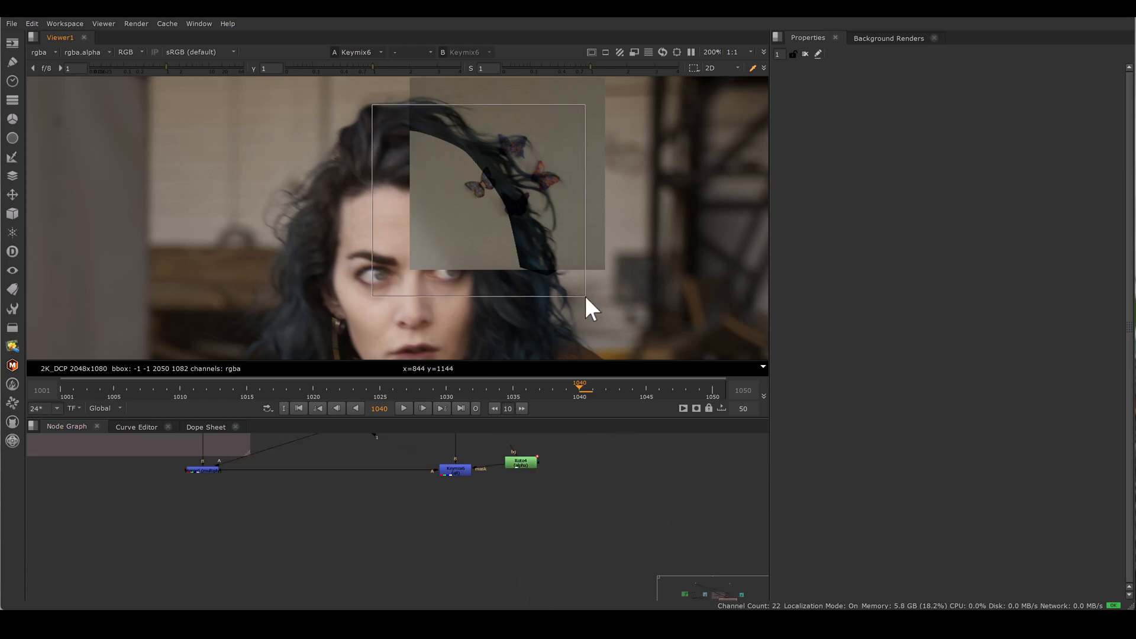
scroll(down, 3)
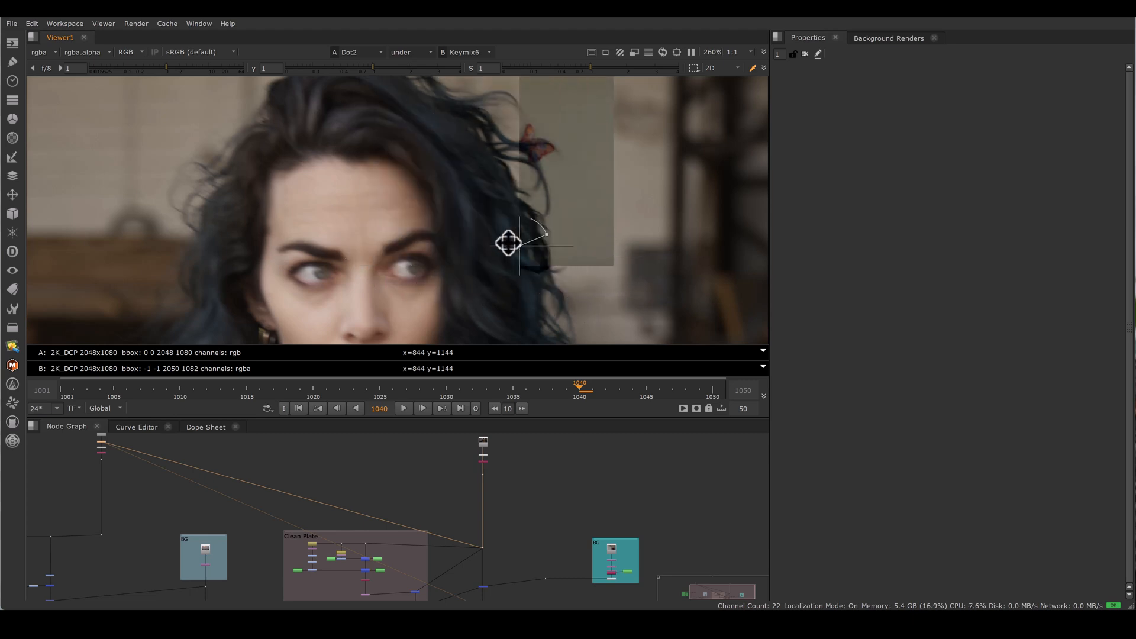
Step: Drag the viewer wipe between Dot2 and Keymix6 across her hair to compare original and restored strands
drag(507, 243, 587, 235)
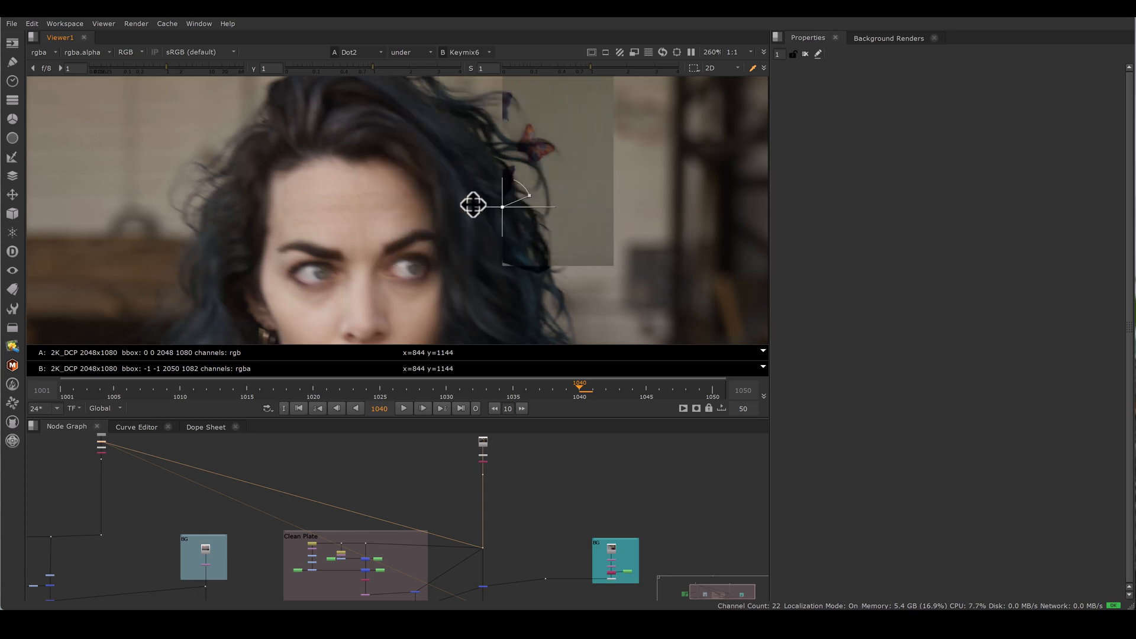
drag(472, 205, 538, 208)
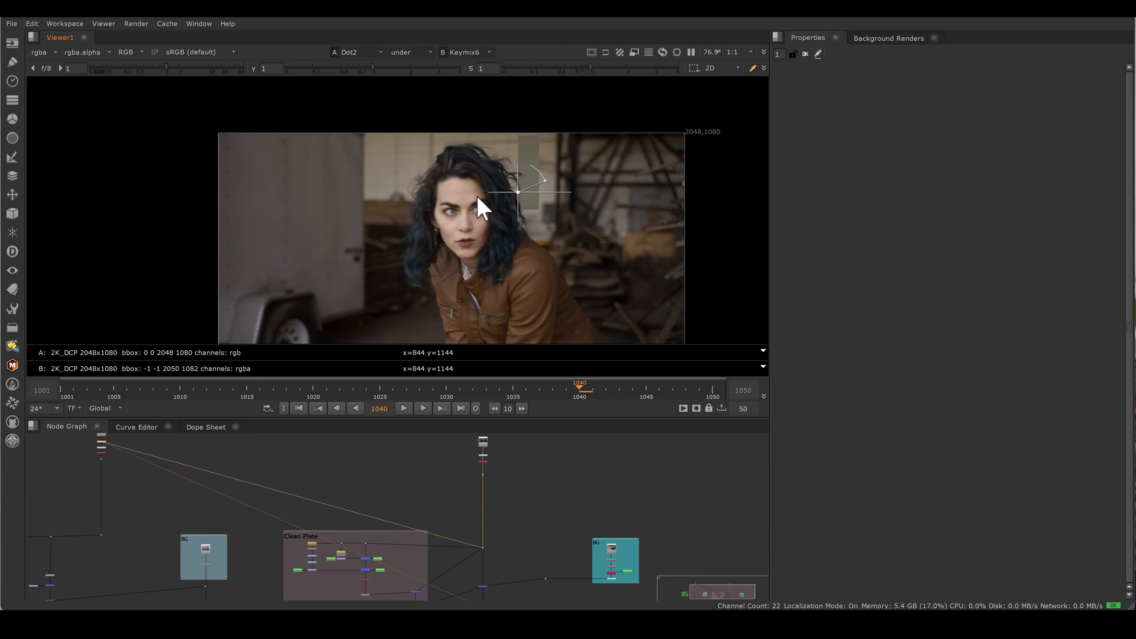
mouse_move(399, 195)
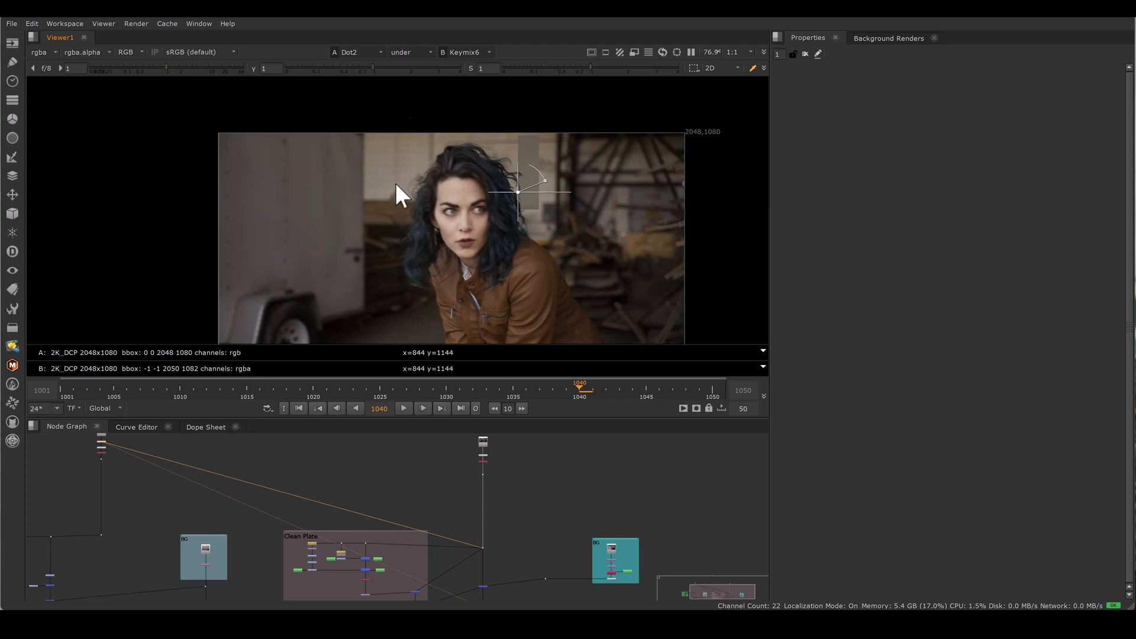
mouse_move(269, 178)
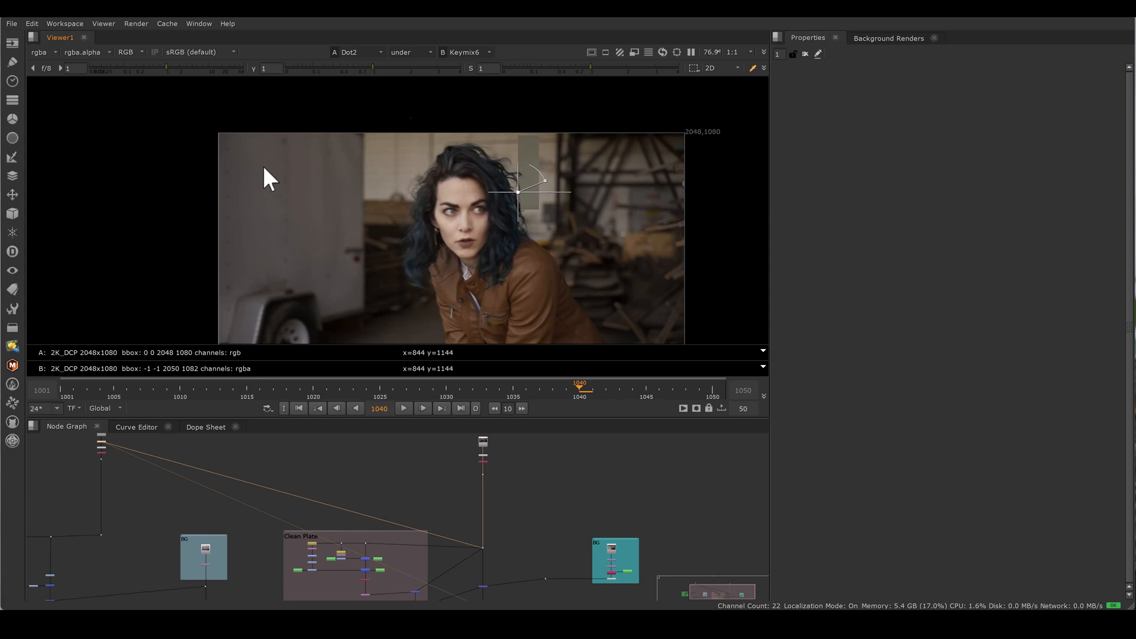
mouse_move(264, 171)
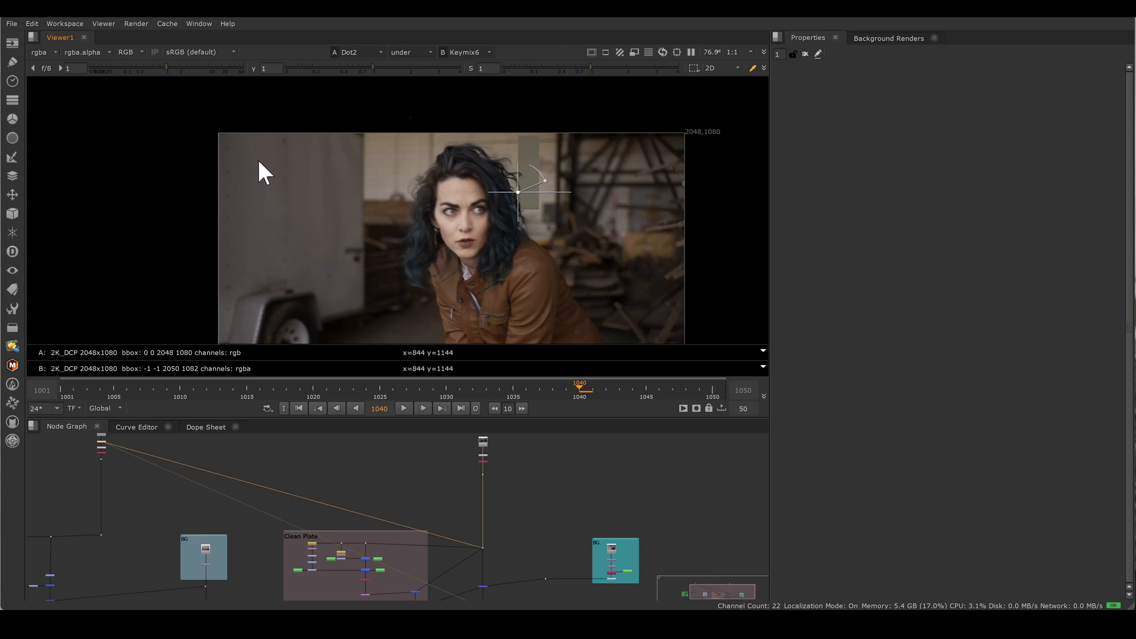